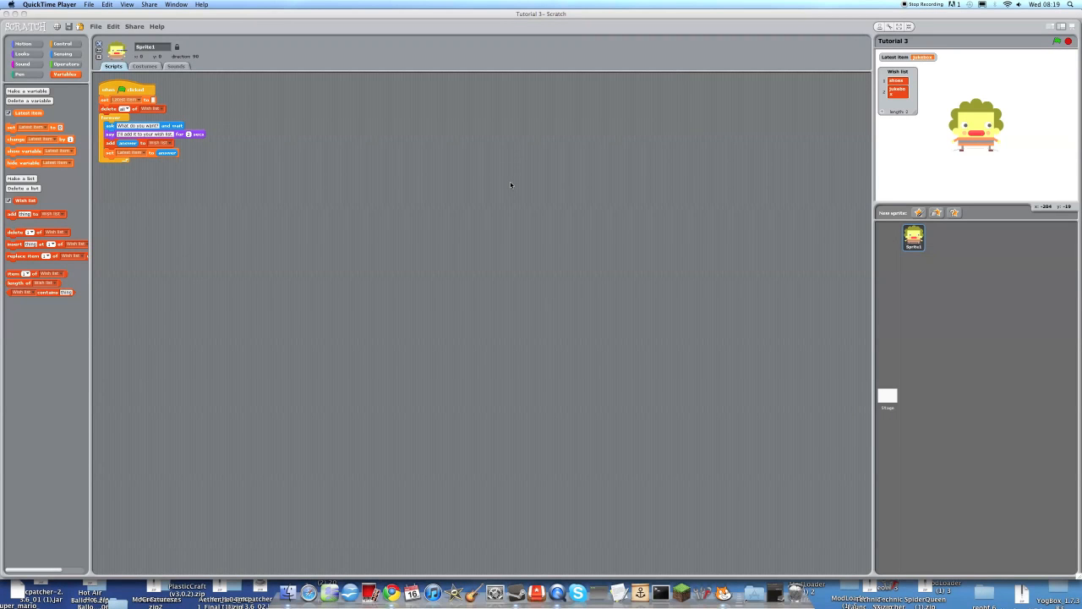
pyautogui.moveTo(606, 191)
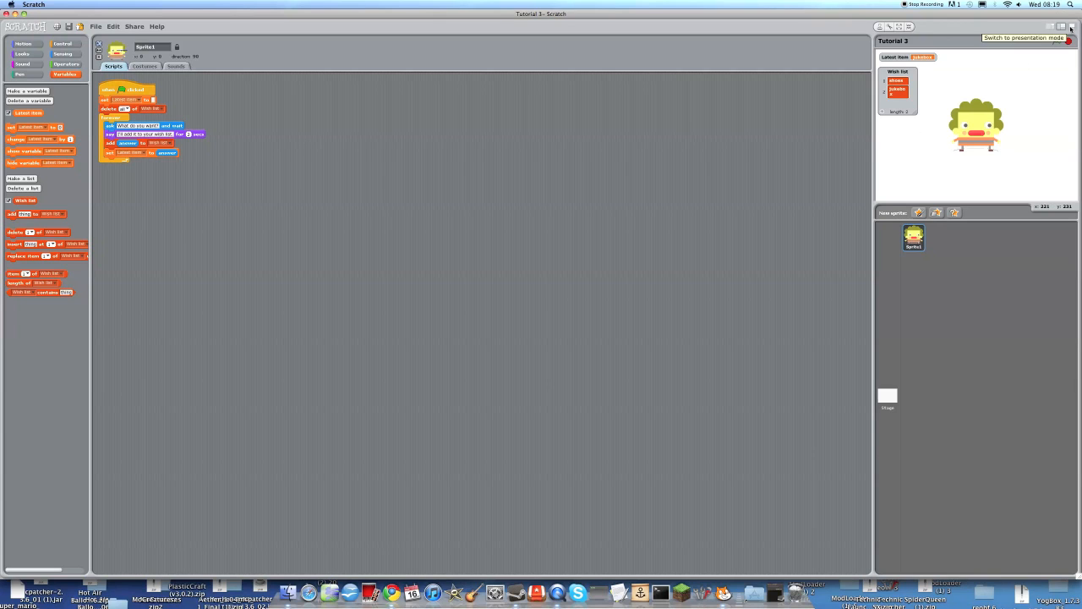
# - Run the project full-screen and answer 'shoes' to the question
pyautogui.click(1070, 27)
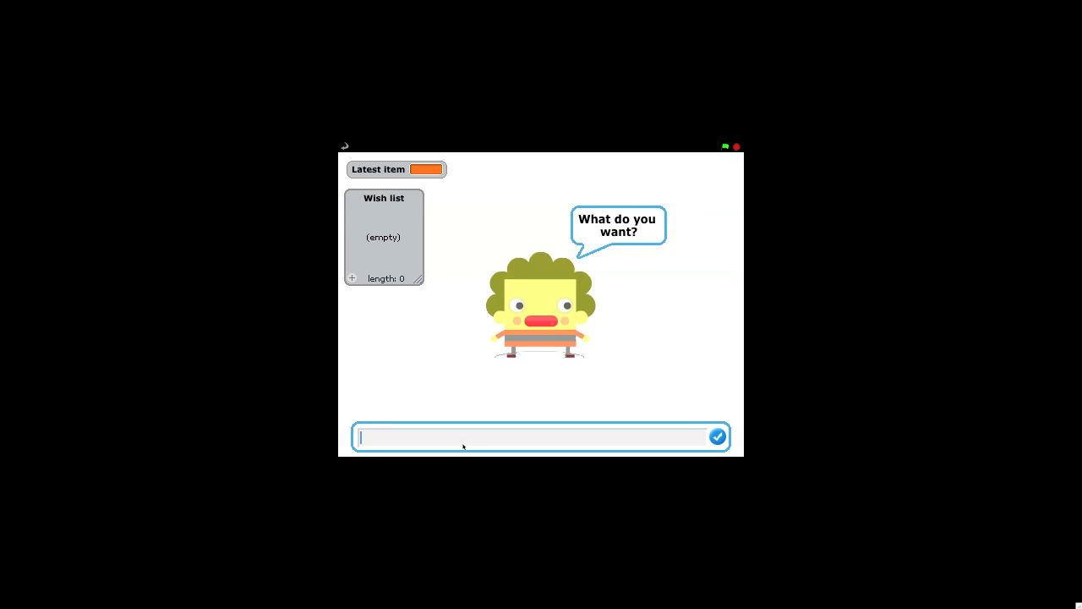
pyautogui.moveTo(576, 443)
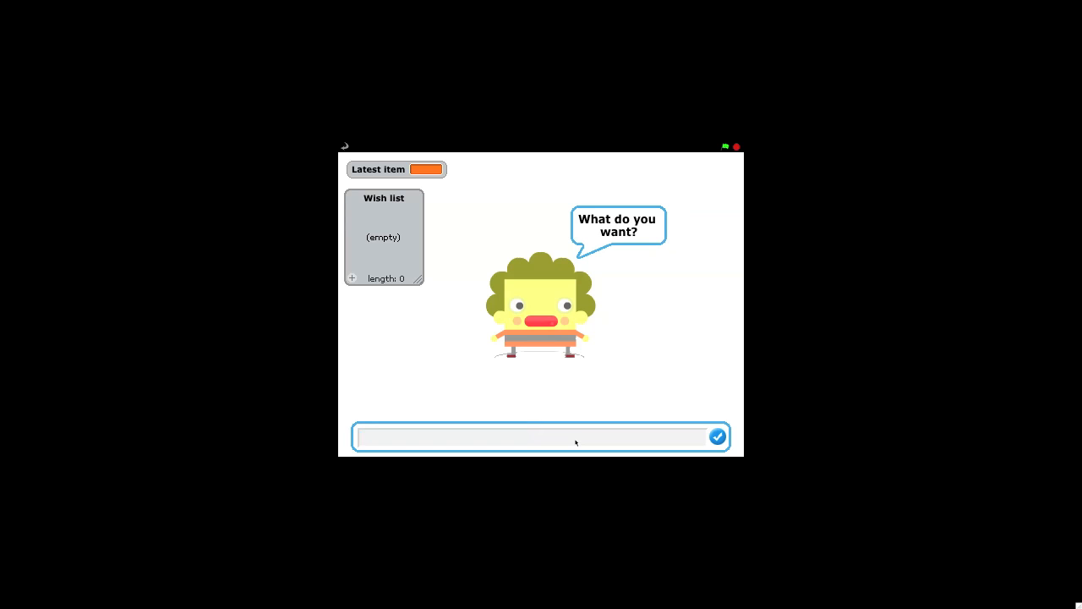
pyautogui.write('shoes')
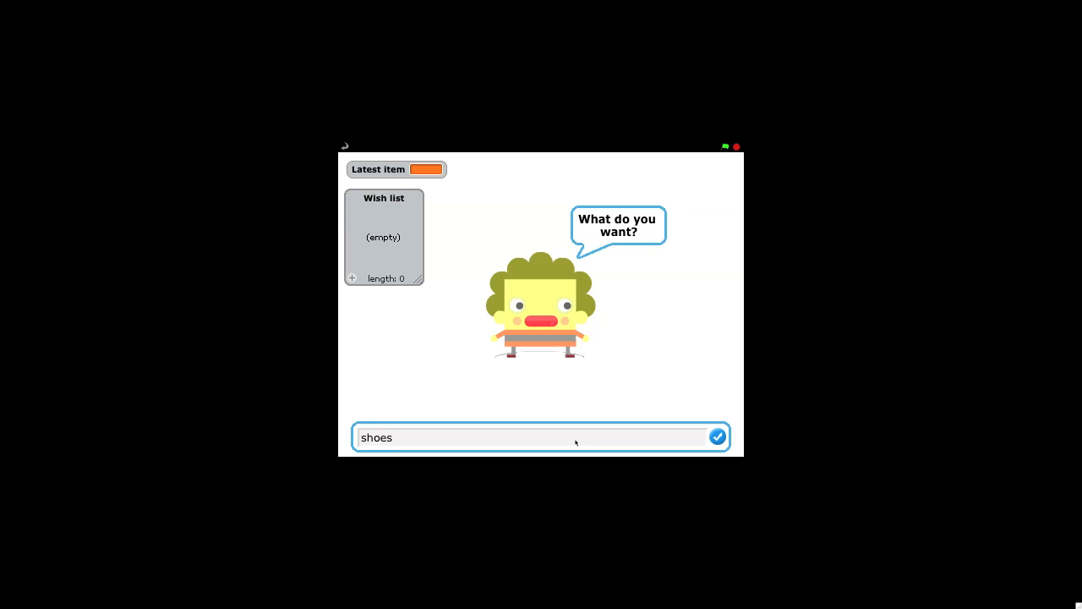
pyautogui.click(716, 436)
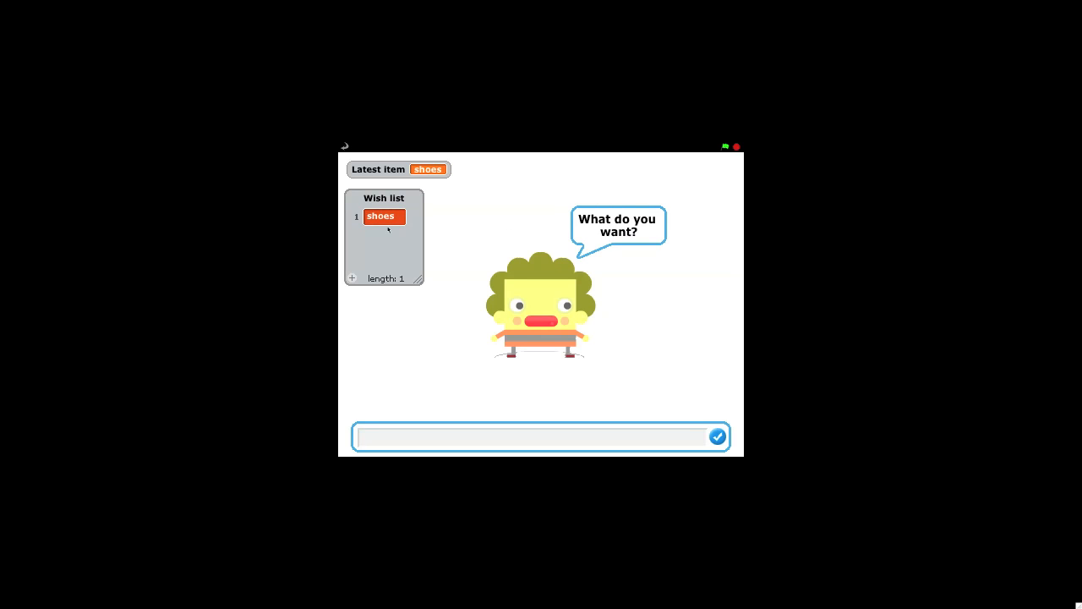
pyautogui.click(533, 436)
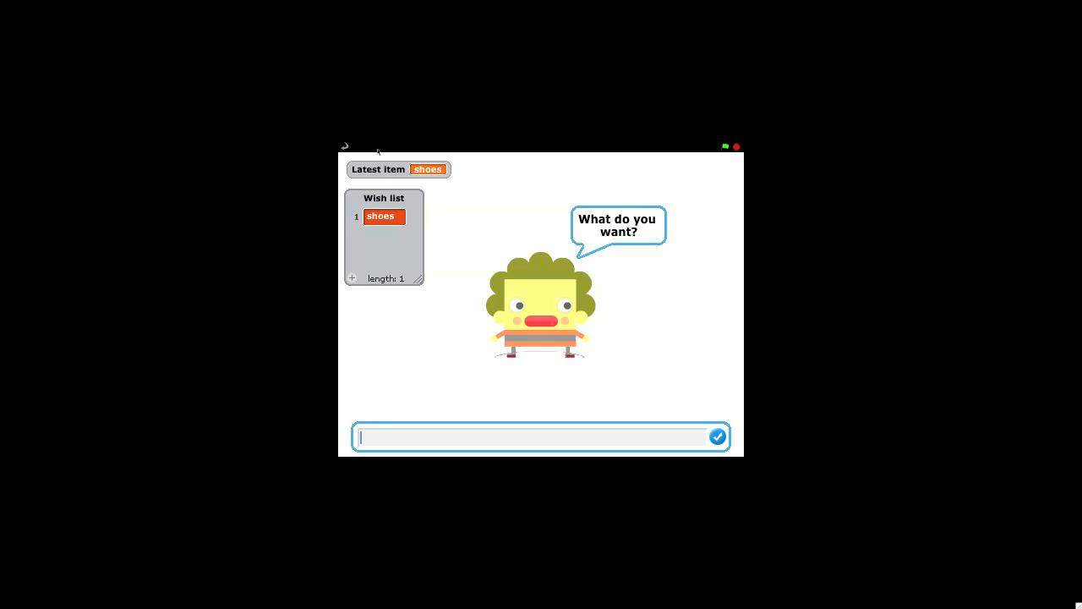
pyautogui.moveTo(452, 183)
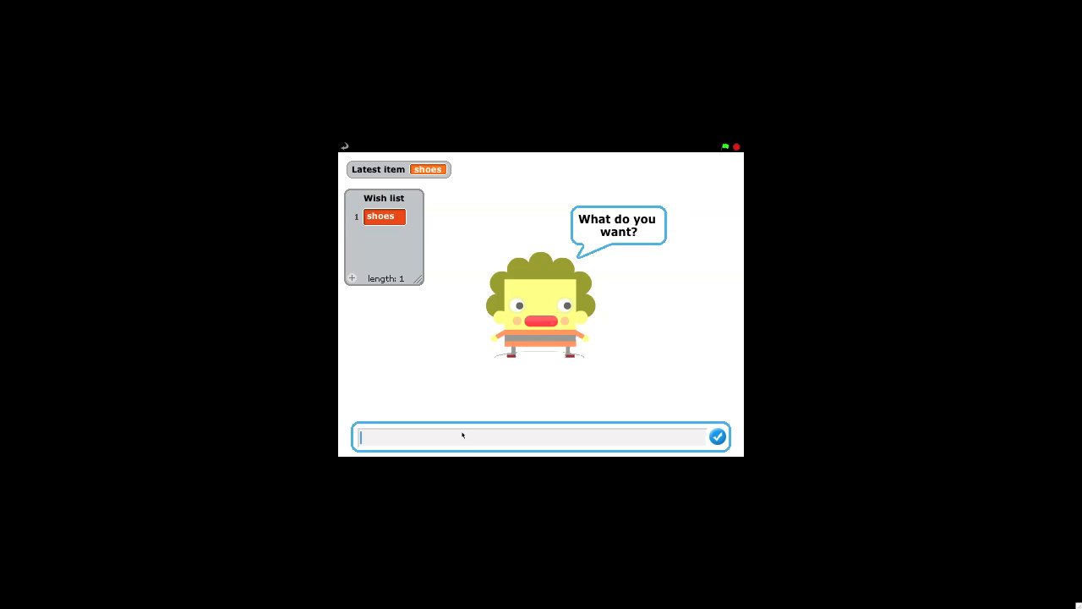
# - Answer 'bag', then exit presentation mode
pyautogui.write('bag')
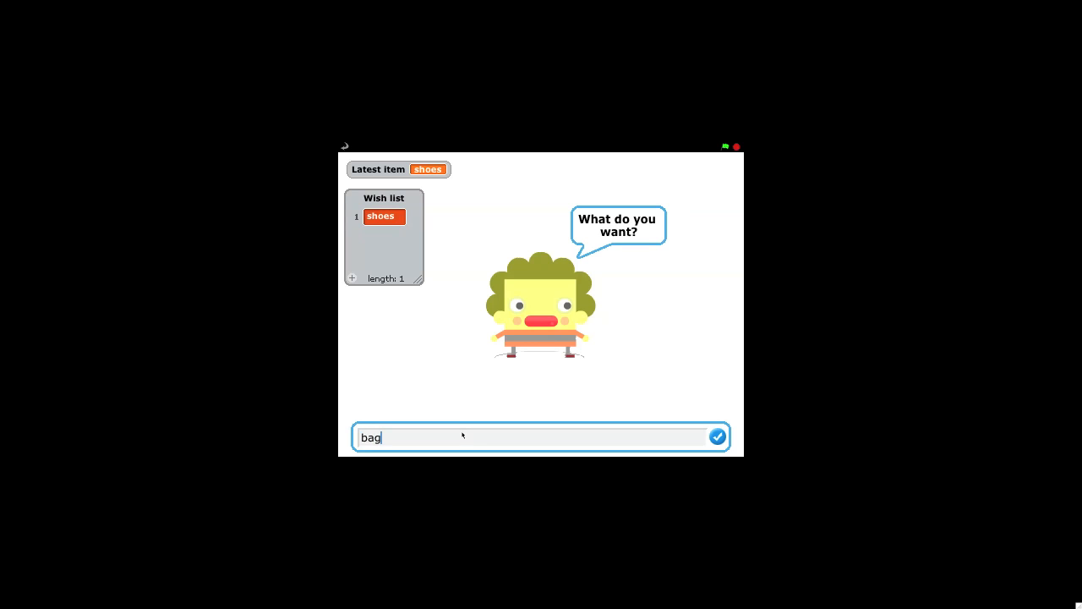
pyautogui.click(717, 437)
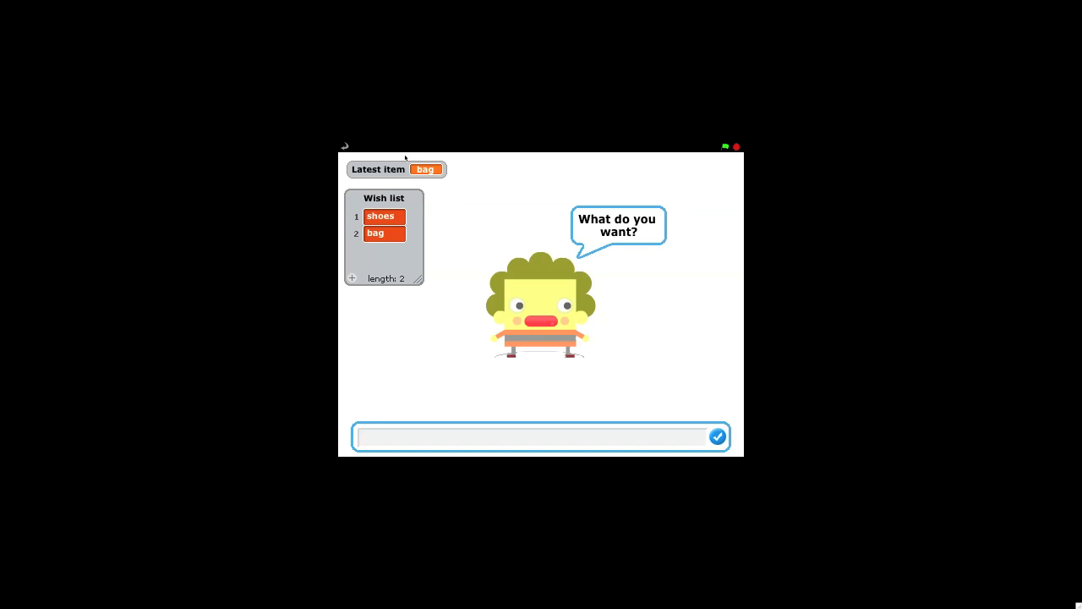
pyautogui.click(532, 436)
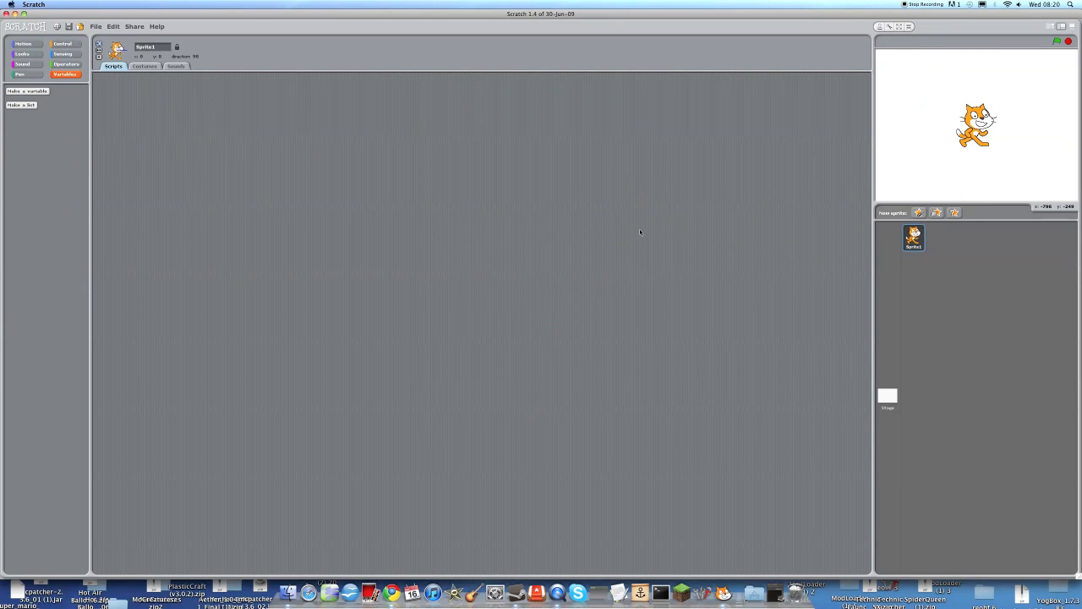
pyautogui.moveTo(842, 231)
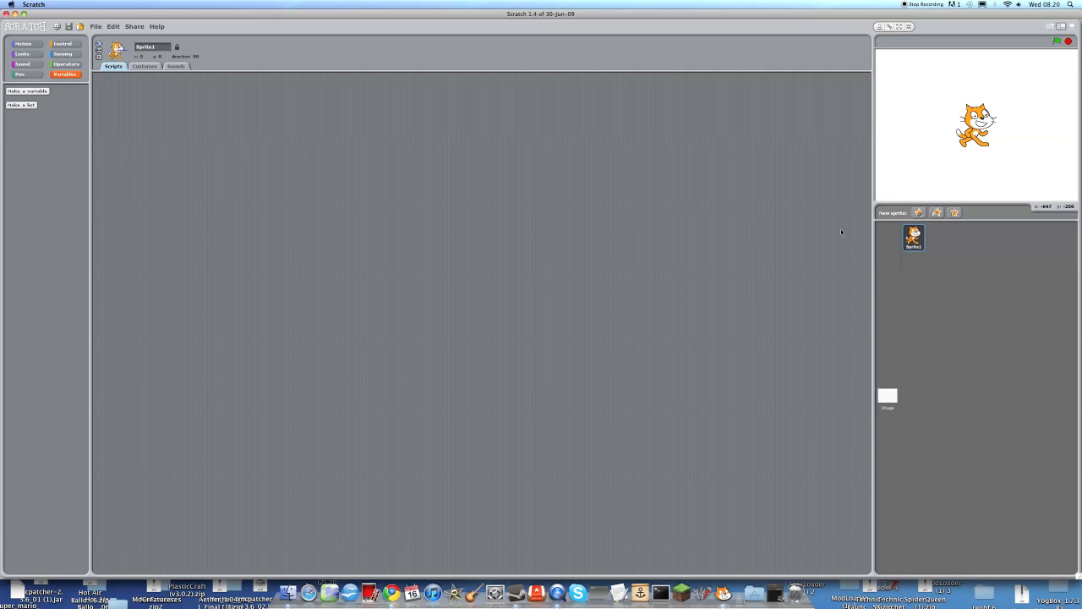
pyautogui.moveTo(838, 201)
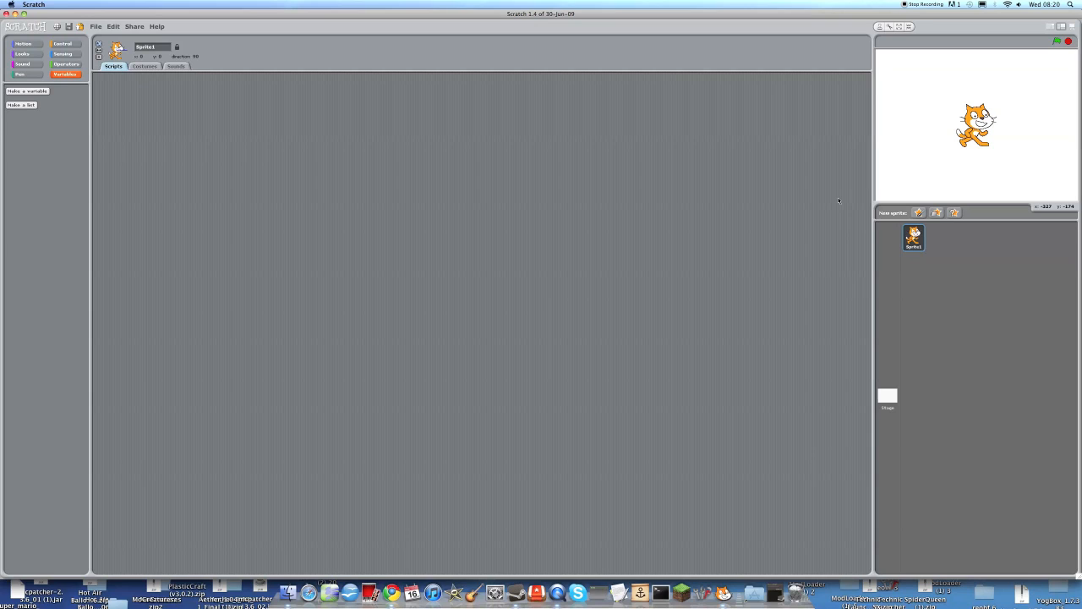
pyautogui.moveTo(976, 123)
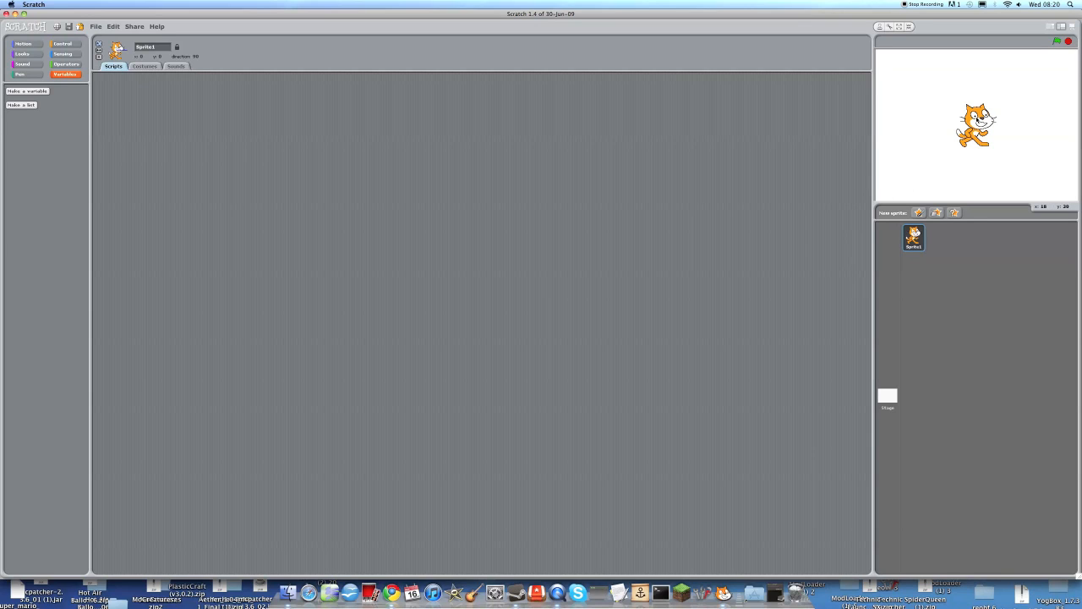
# - Delete the default cat sprite from the stage
pyautogui.rightClick(976, 125)
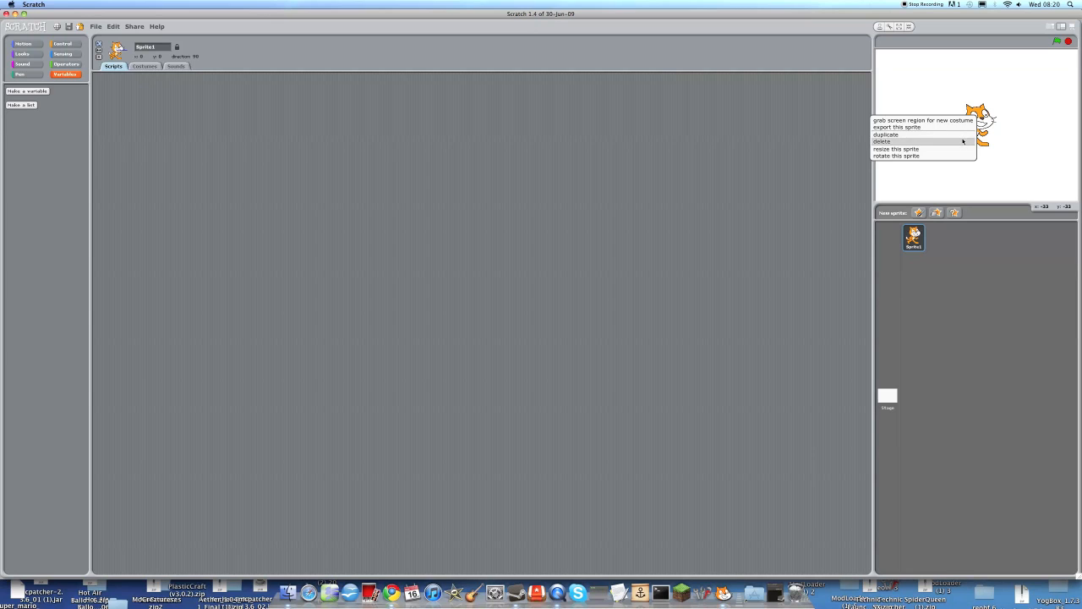
pyautogui.click(883, 141)
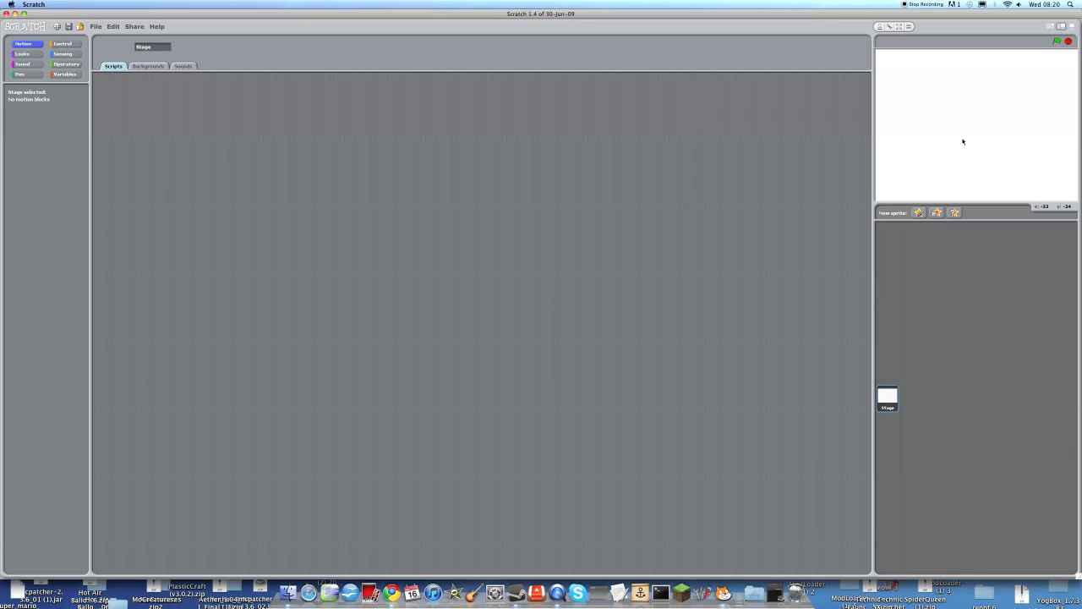
pyautogui.moveTo(948, 170)
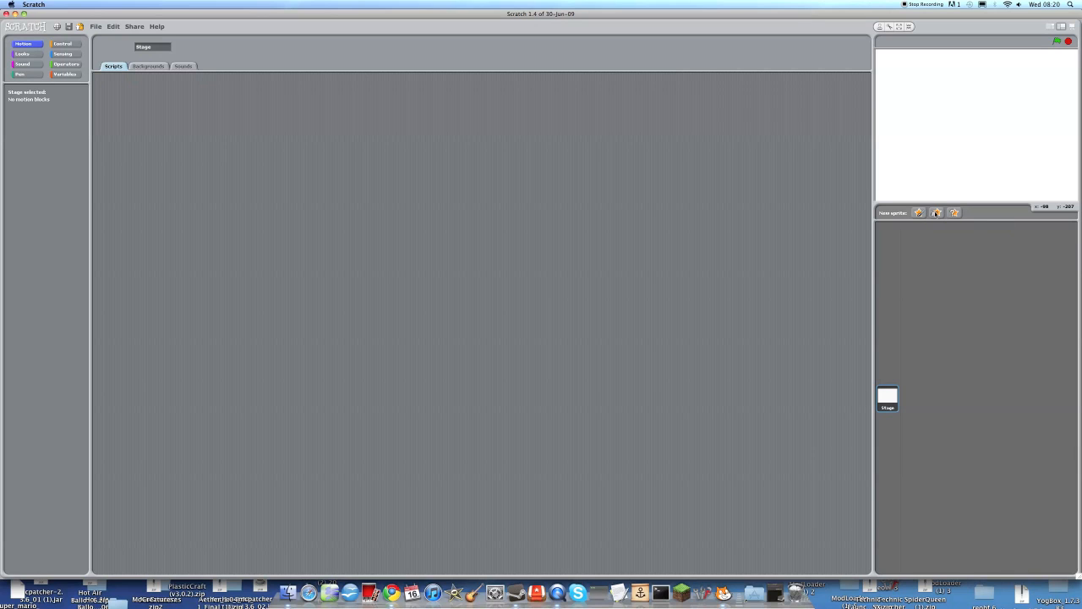
# - Add squareguy from the People sprite library as Sprite1
pyautogui.click(919, 213)
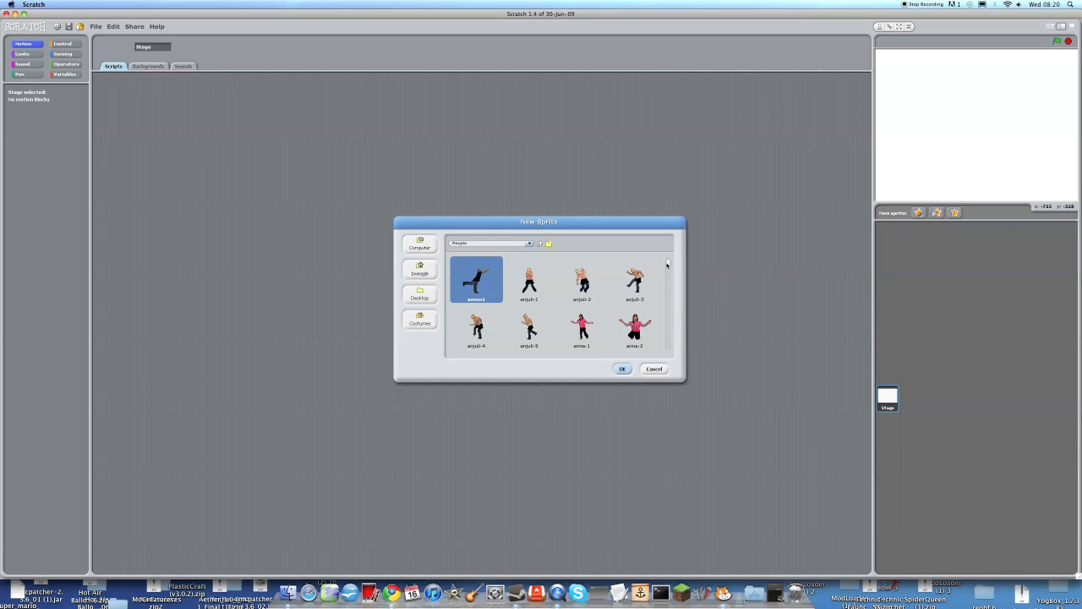
pyautogui.moveTo(963, 209)
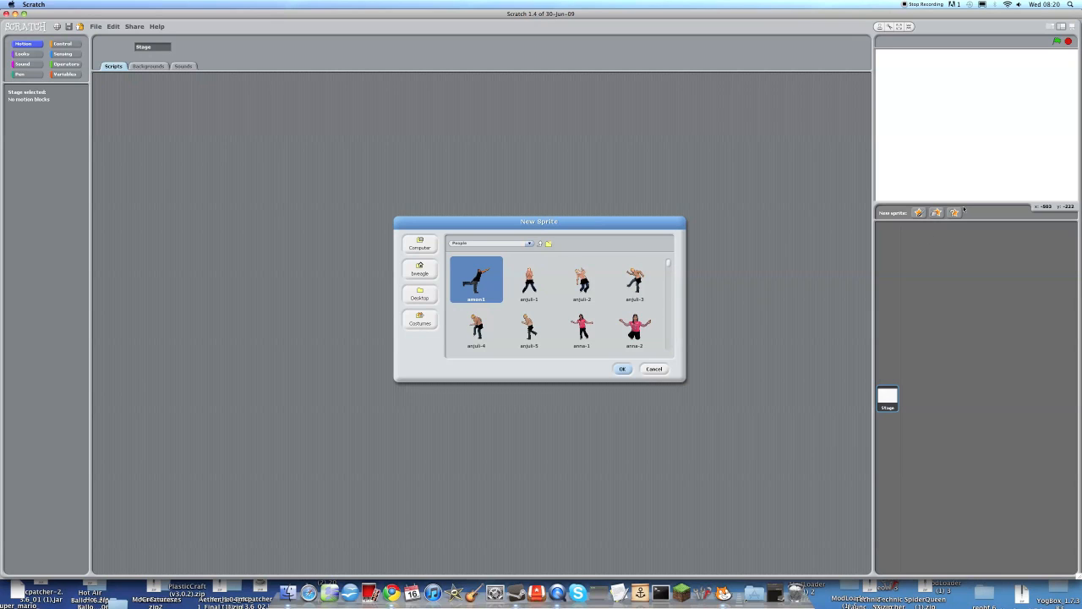
pyautogui.moveTo(954, 212)
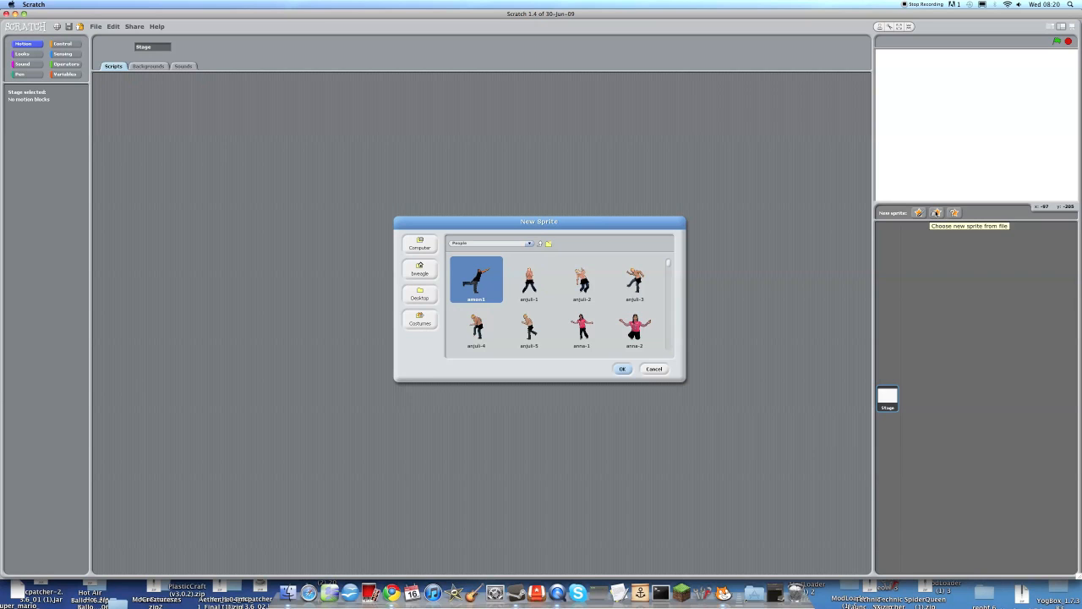
pyautogui.scroll(-3)
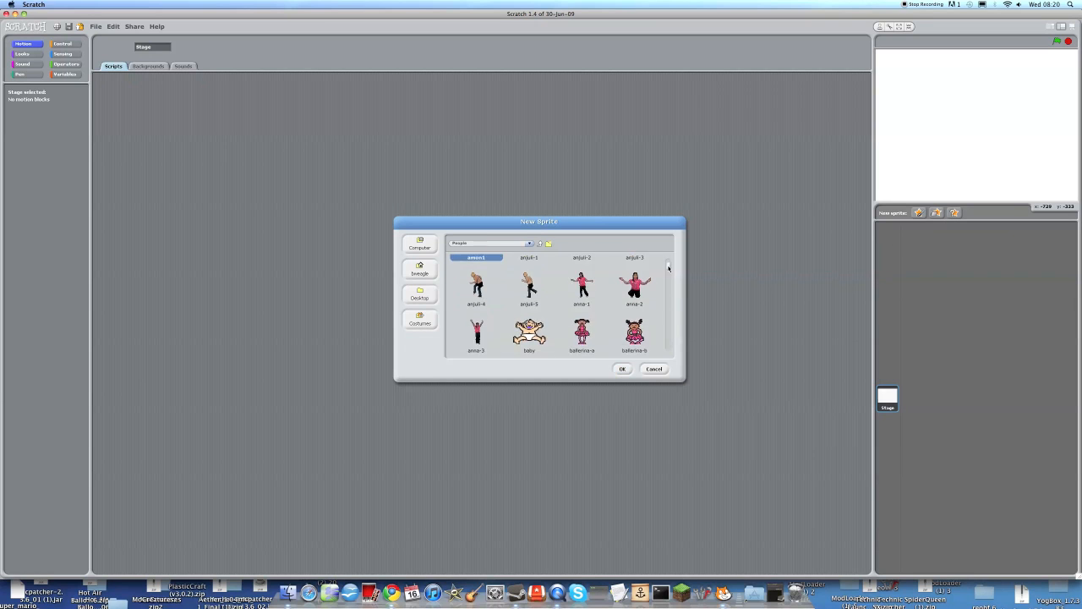
pyautogui.scroll(-3)
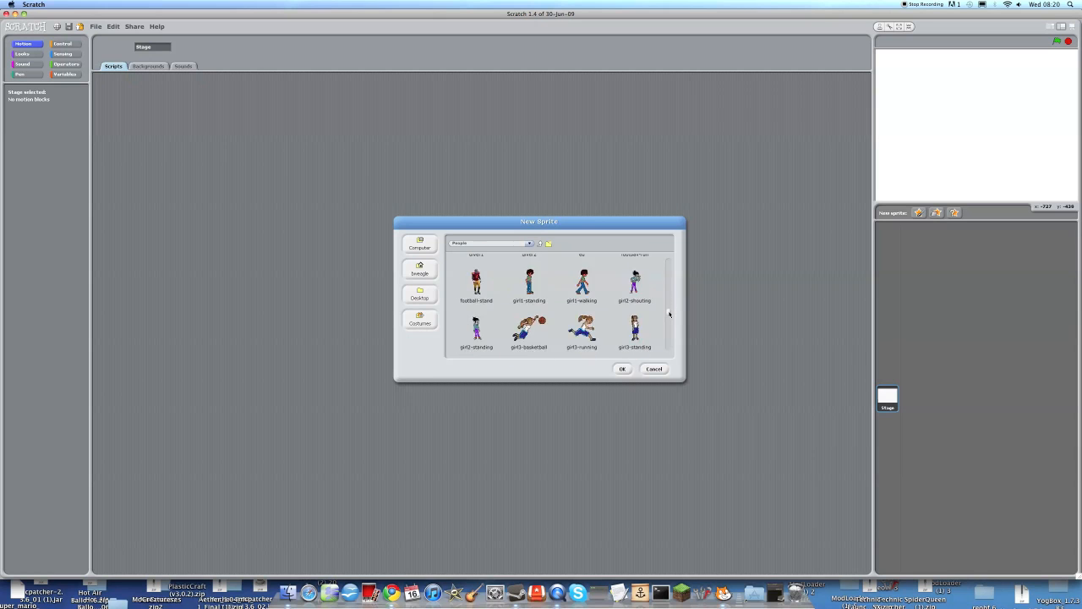
pyautogui.scroll(-3)
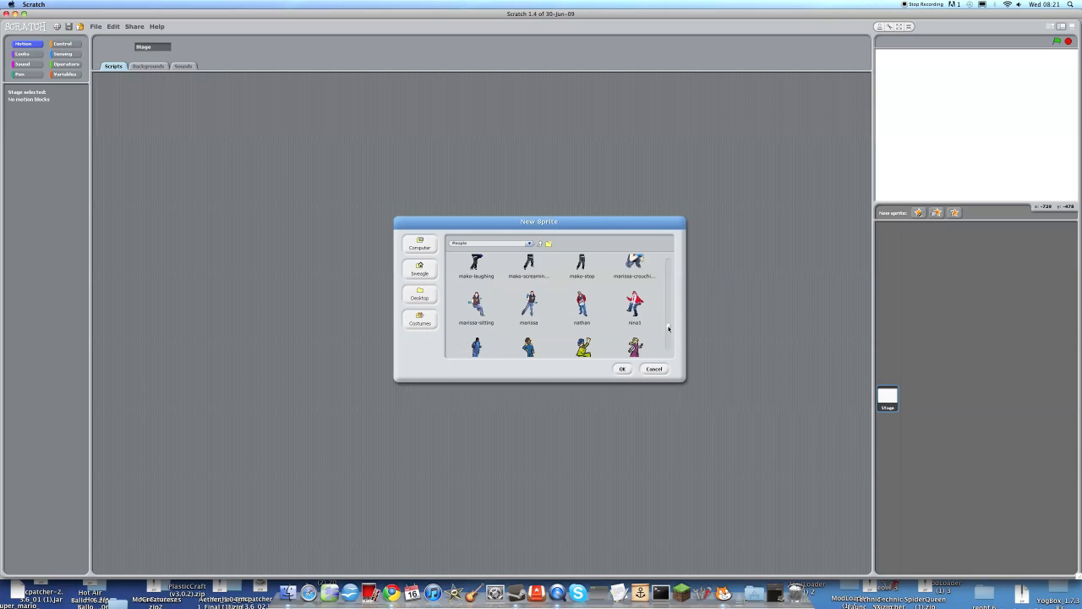
pyautogui.scroll(-3)
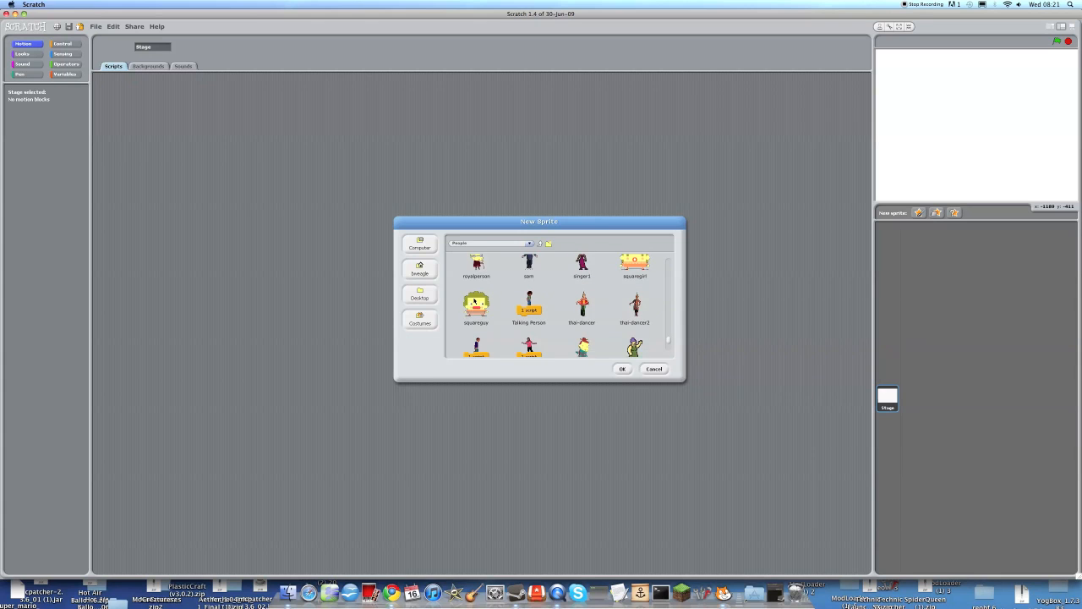
pyautogui.click(623, 368)
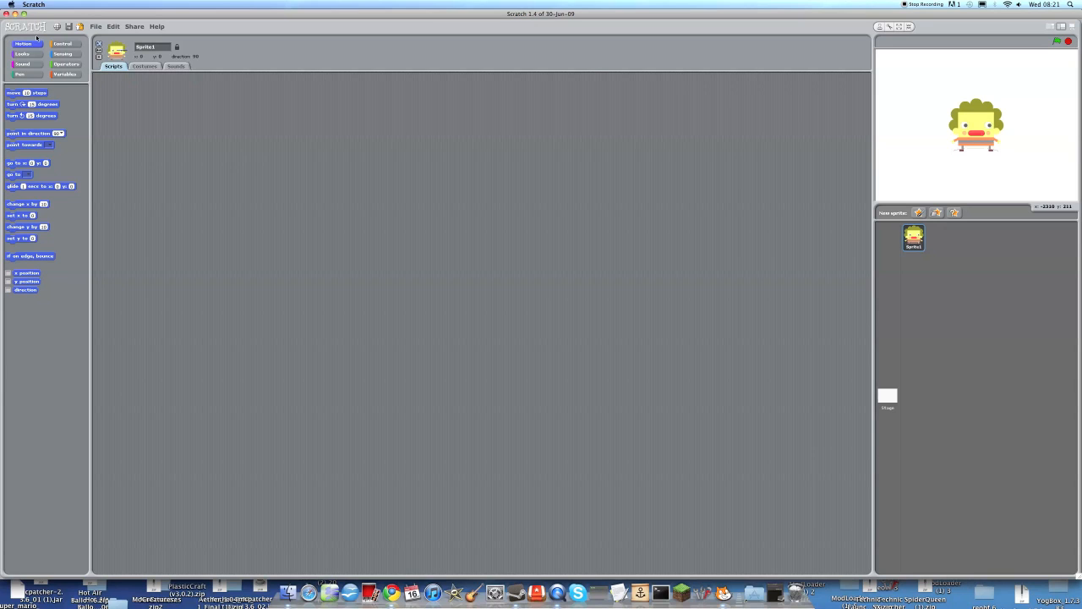
# - Build a 'when green flag clicked' script with a forever loop beneath it
pyautogui.click(63, 43)
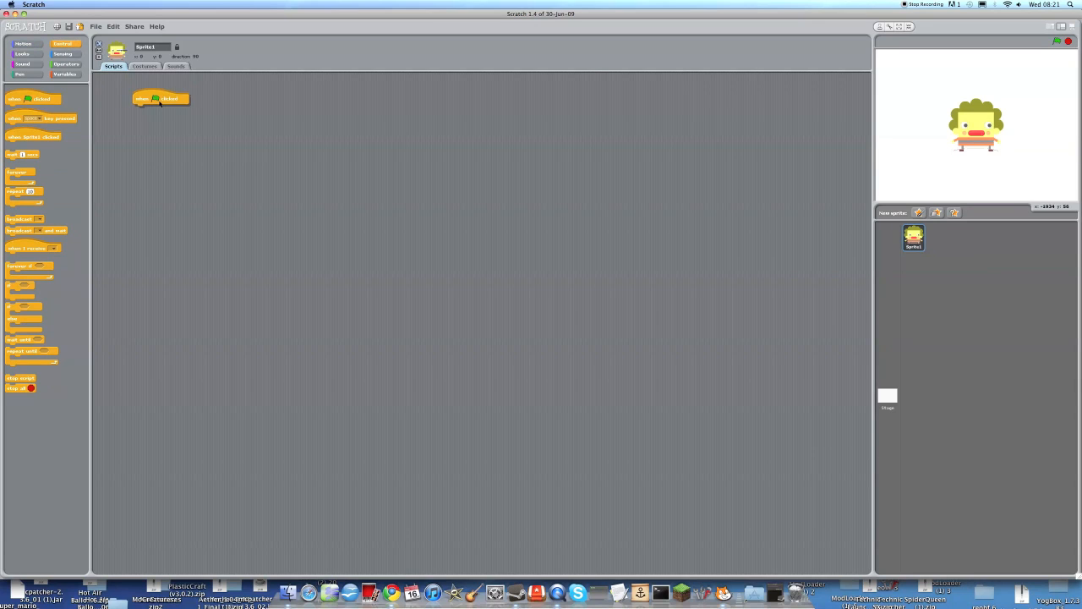
pyautogui.moveTo(160, 98); pyautogui.dragTo(127, 90)
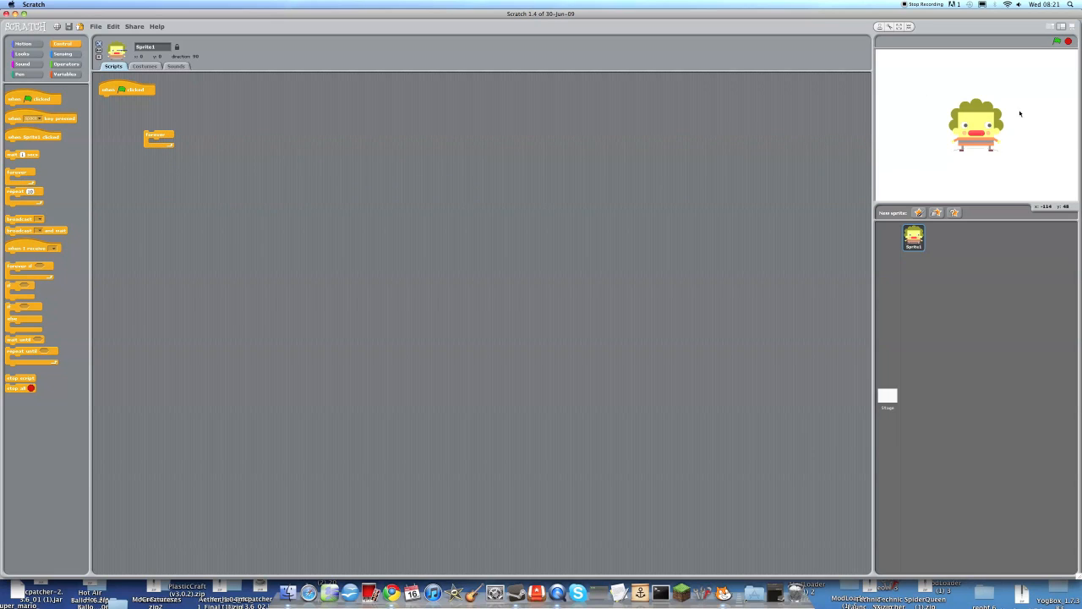
pyautogui.moveTo(956, 122)
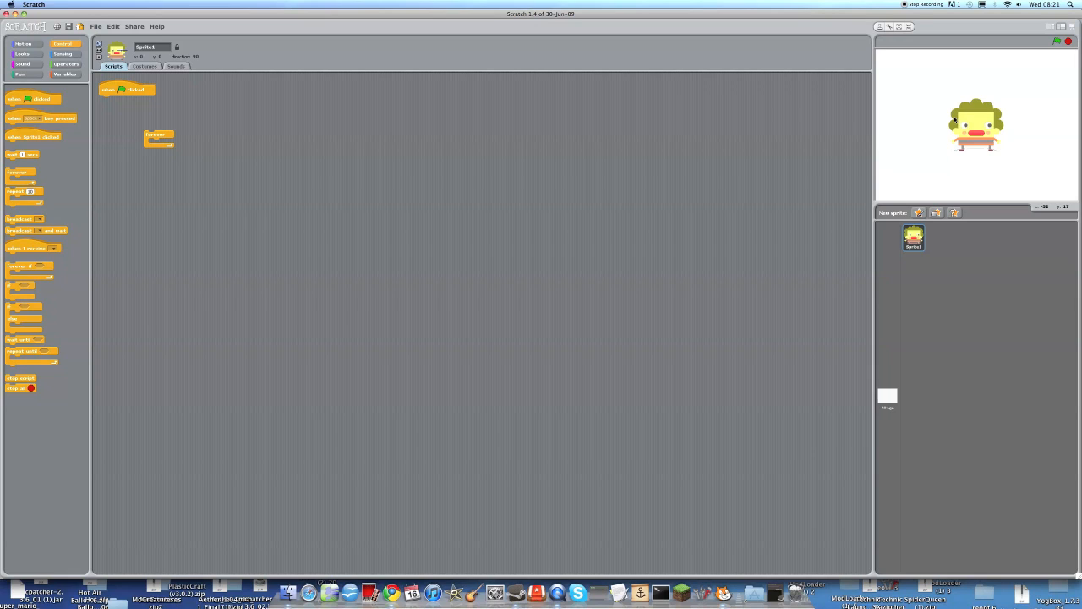
pyautogui.moveTo(969, 89)
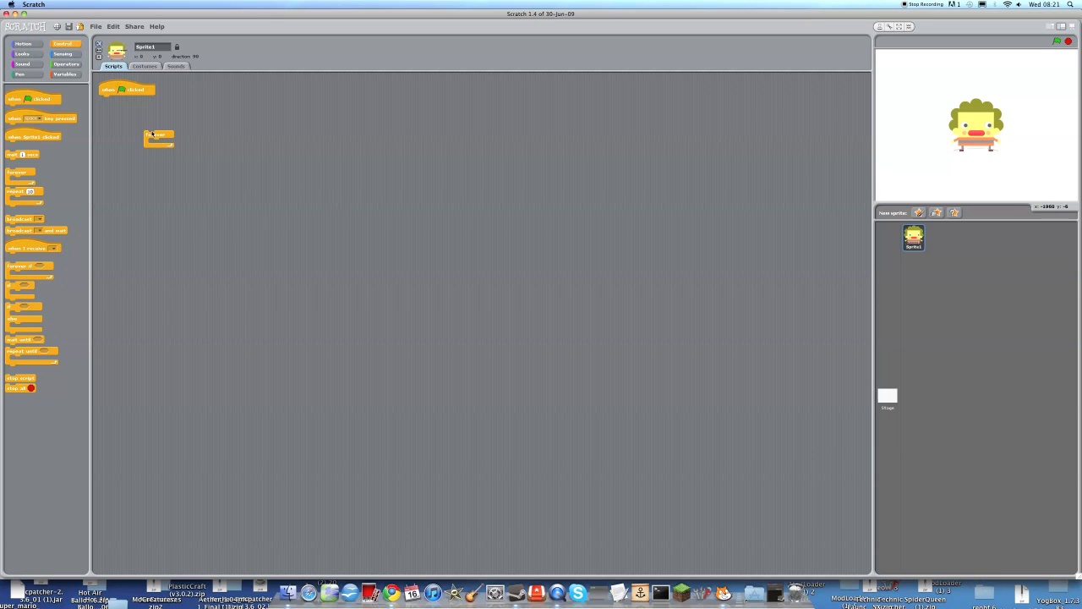
pyautogui.moveTo(159, 139); pyautogui.dragTo(114, 102)
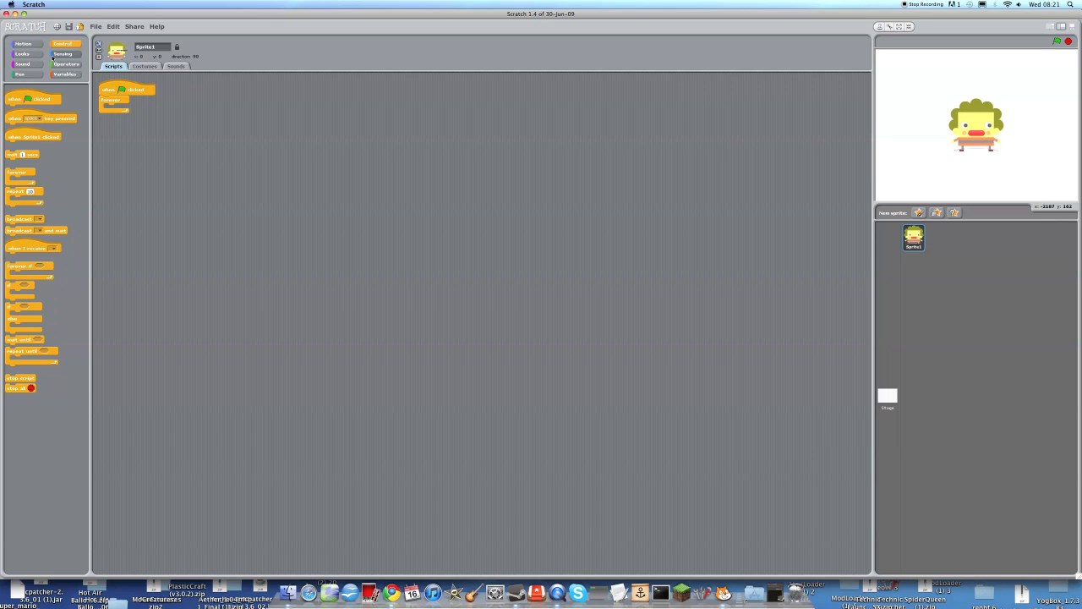
pyautogui.click(63, 53)
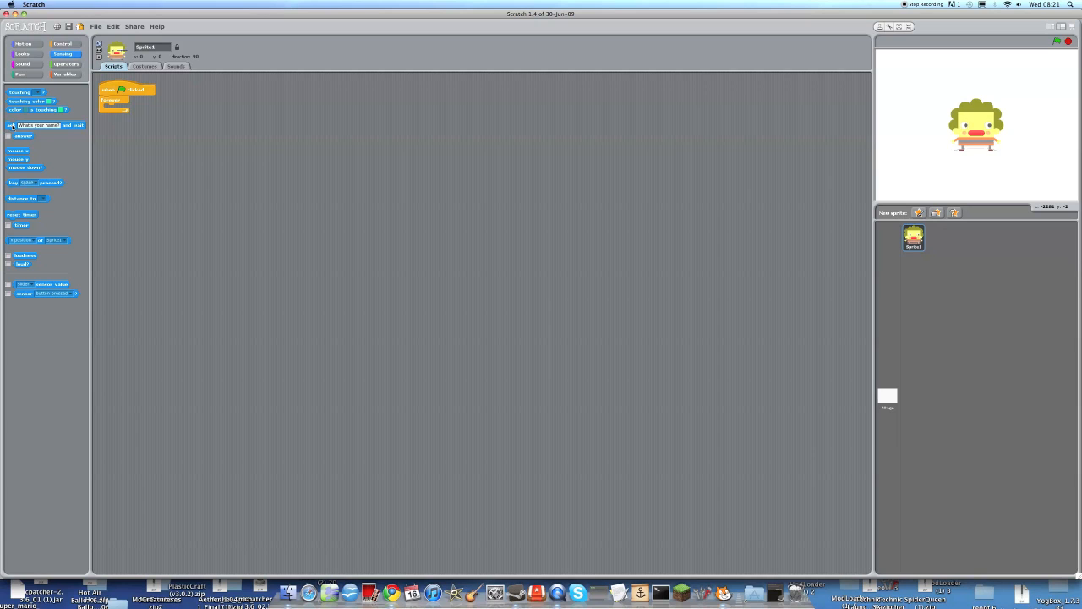
pyautogui.click(64, 43)
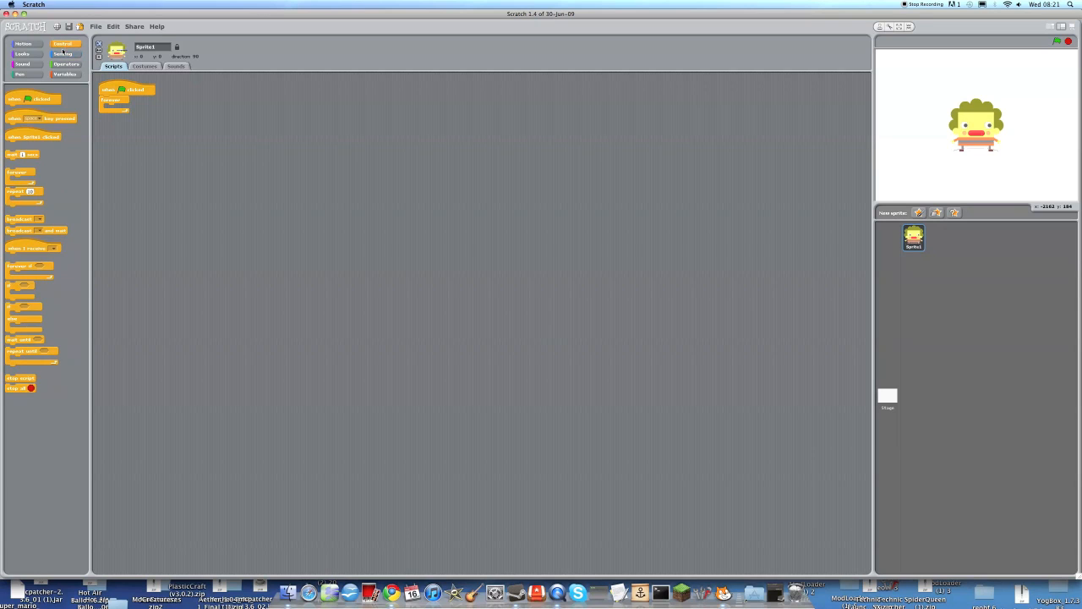
pyautogui.click(63, 53)
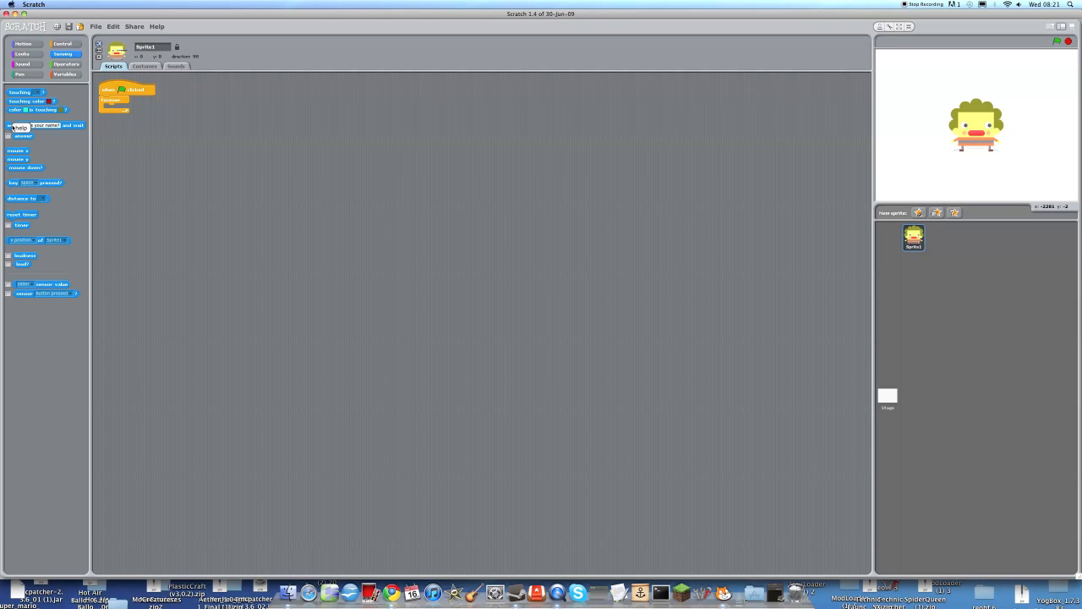
pyautogui.click(47, 125)
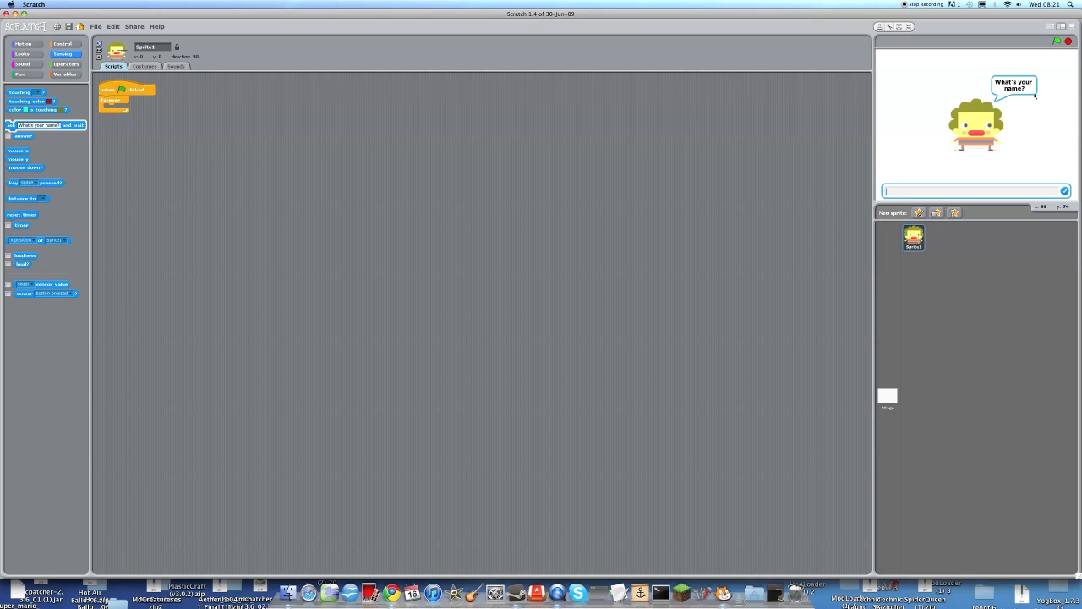
pyautogui.moveTo(562, 121)
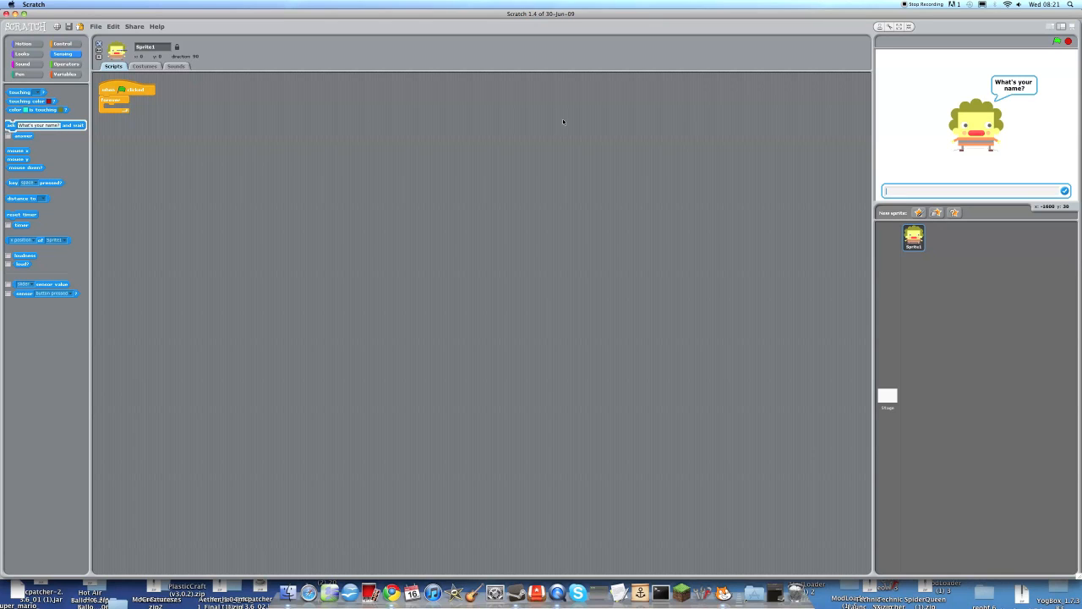
pyautogui.moveTo(896, 194)
pyautogui.write('Basil')
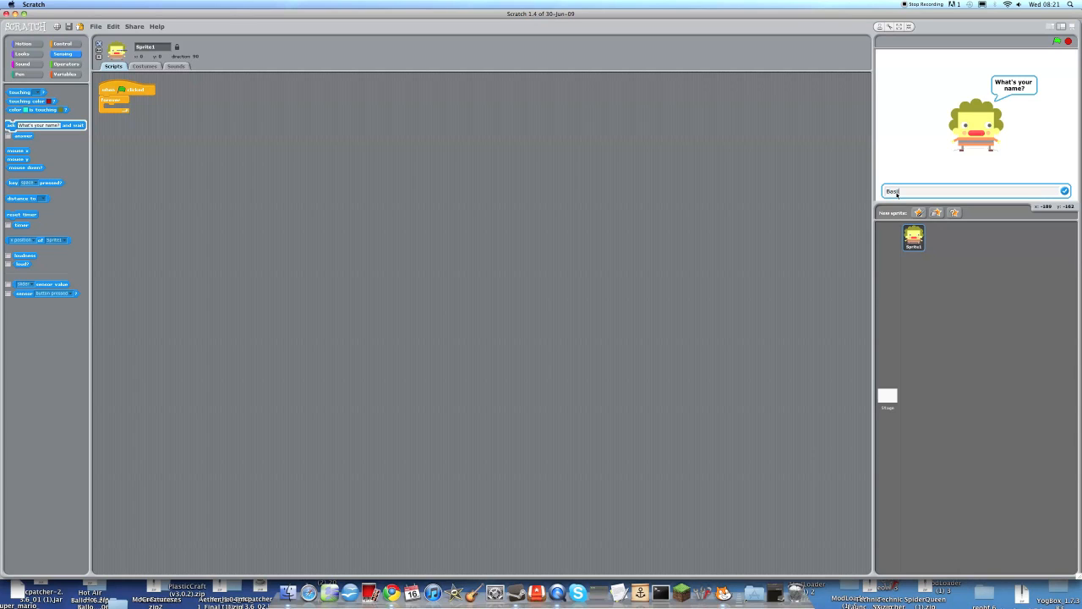
pyautogui.click(1063, 190)
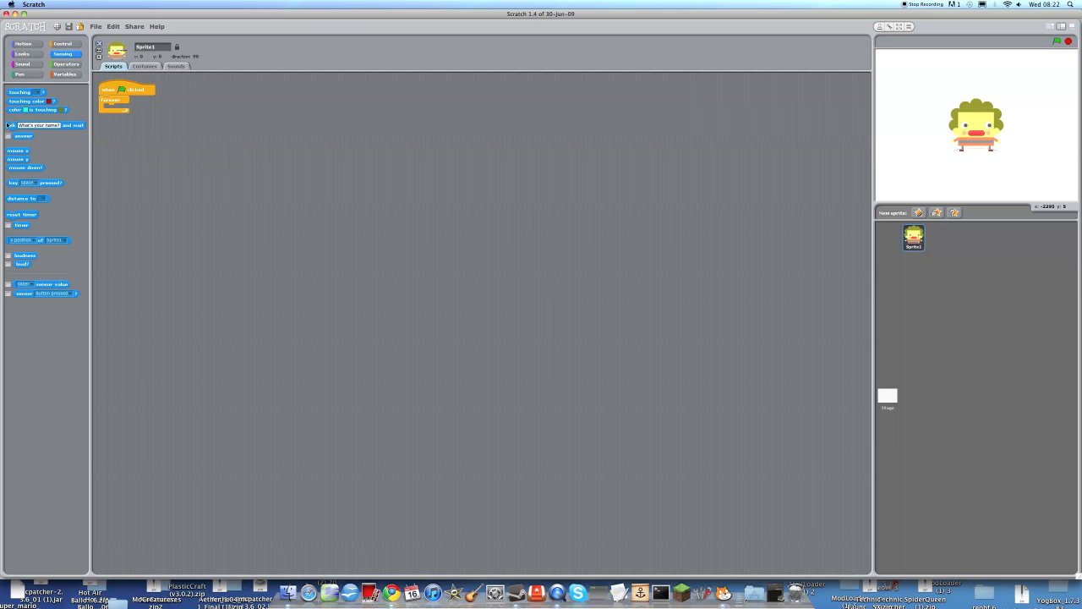
# - Put an 'ask What do you want? and wait' block in the forever loop and test it
pyautogui.moveTo(41, 125); pyautogui.dragTo(141, 107)
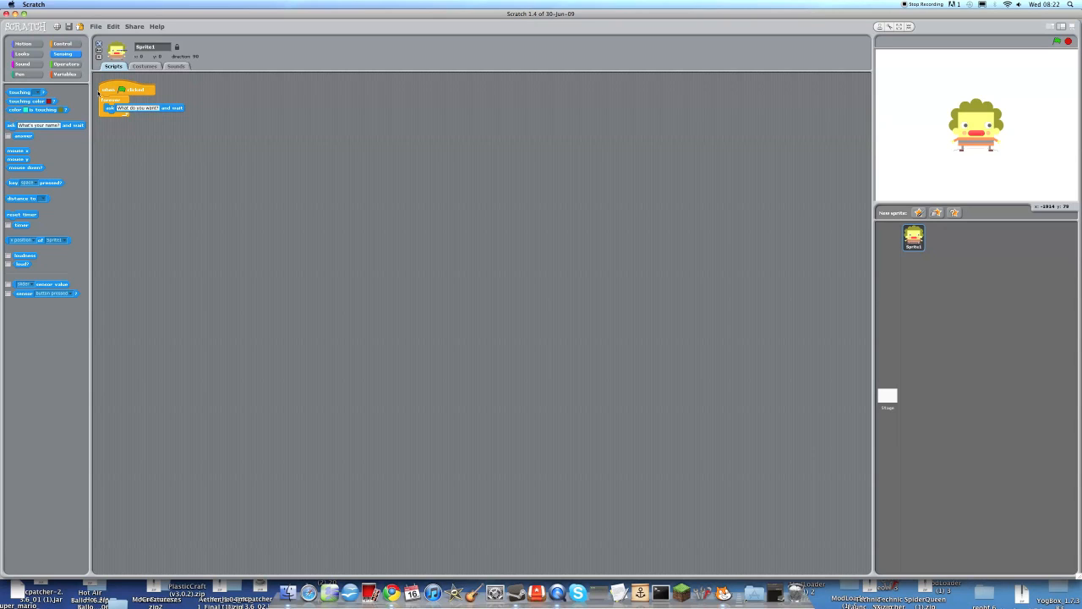
pyautogui.click(127, 89)
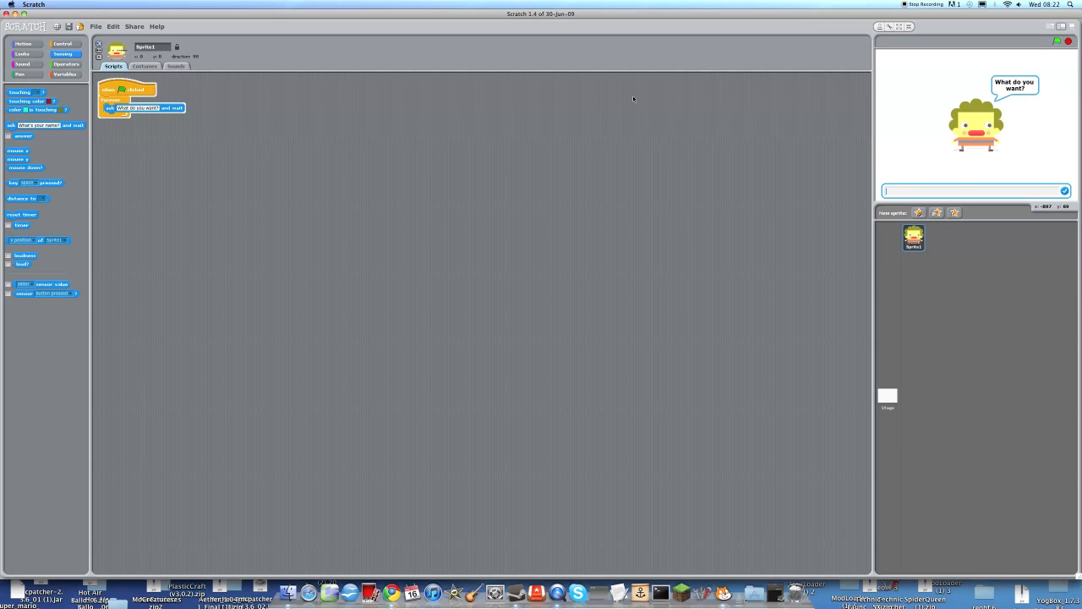
pyautogui.moveTo(955, 181)
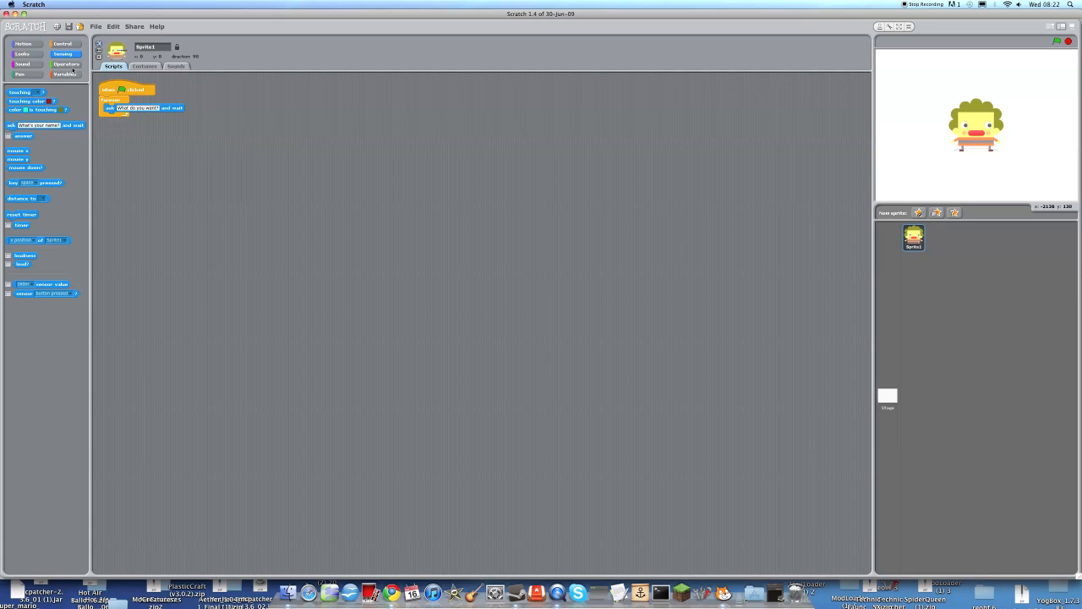
# - Create a list named 'Wish list' for all sprites
pyautogui.click(65, 75)
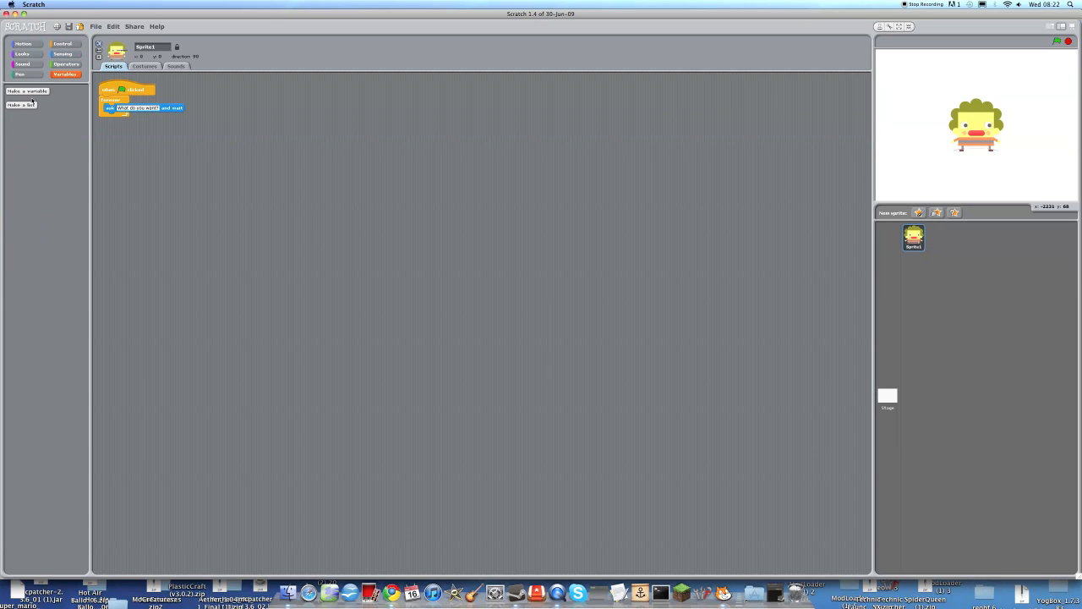
pyautogui.click(20, 104)
pyautogui.write('Wish list')
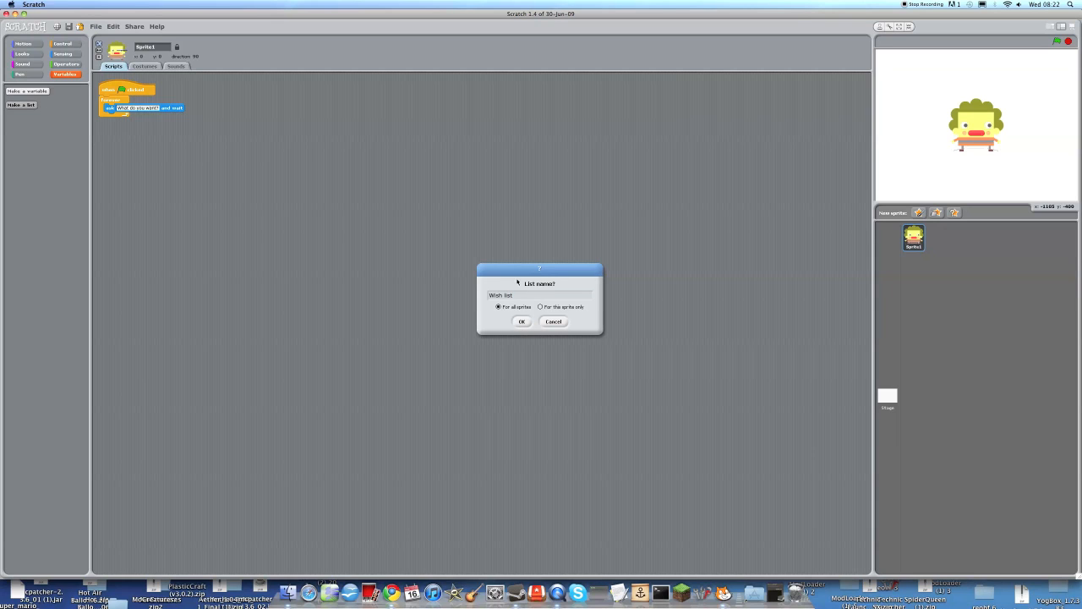
pyautogui.click(522, 322)
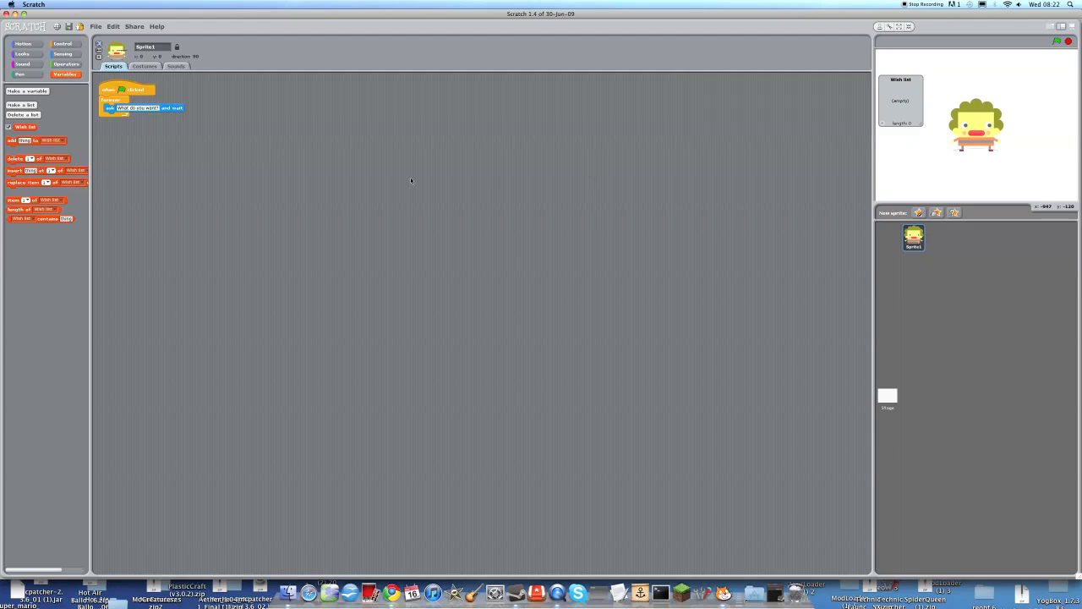
# - Create a variable named 'Latest item' for all sprites
pyautogui.click(27, 90)
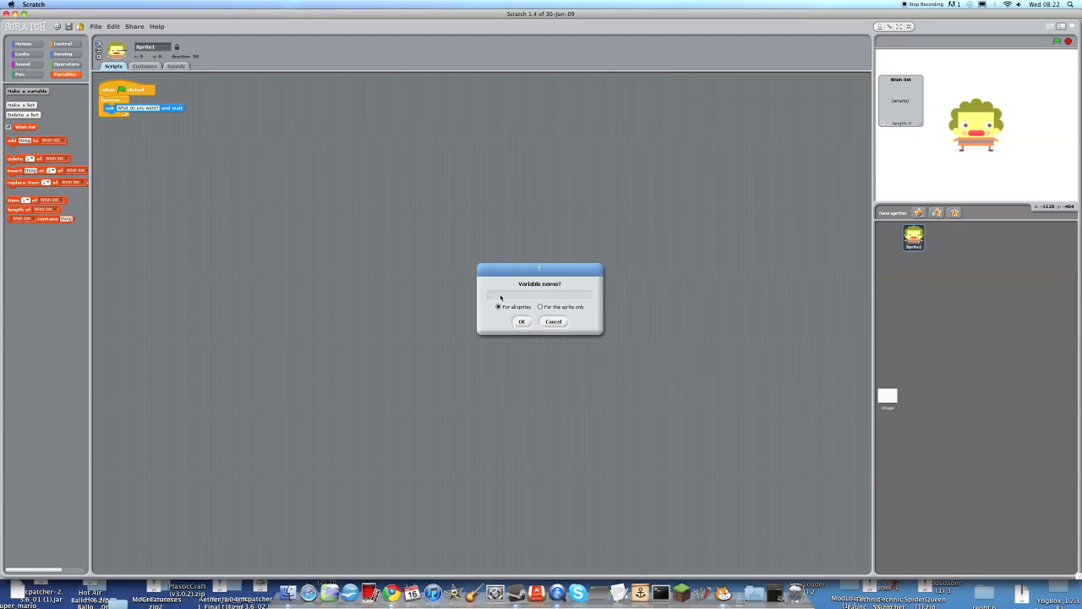
pyautogui.write('Latest It')
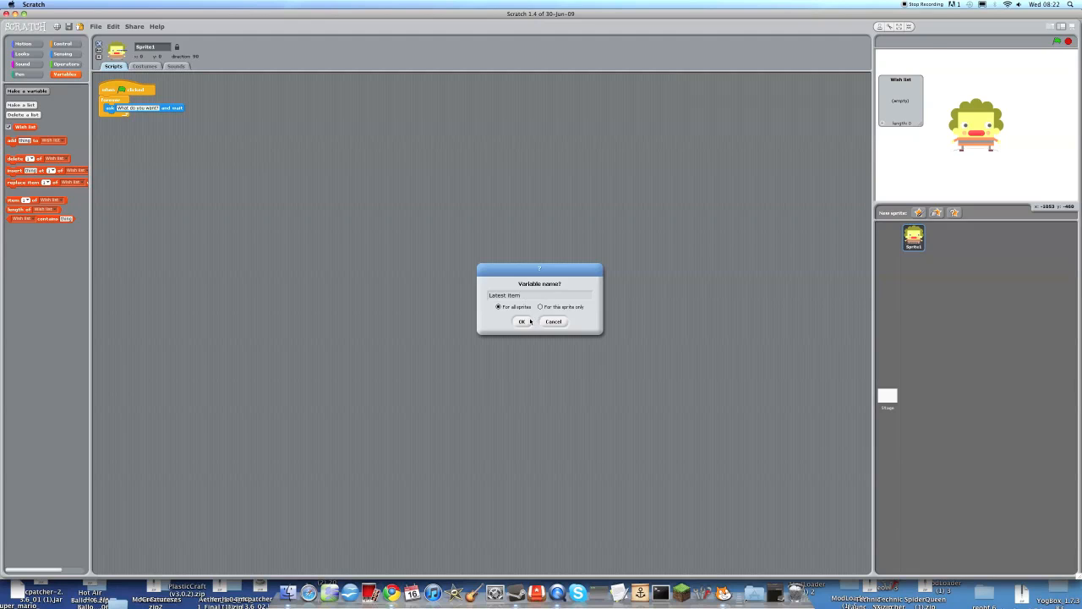
pyautogui.click(523, 321)
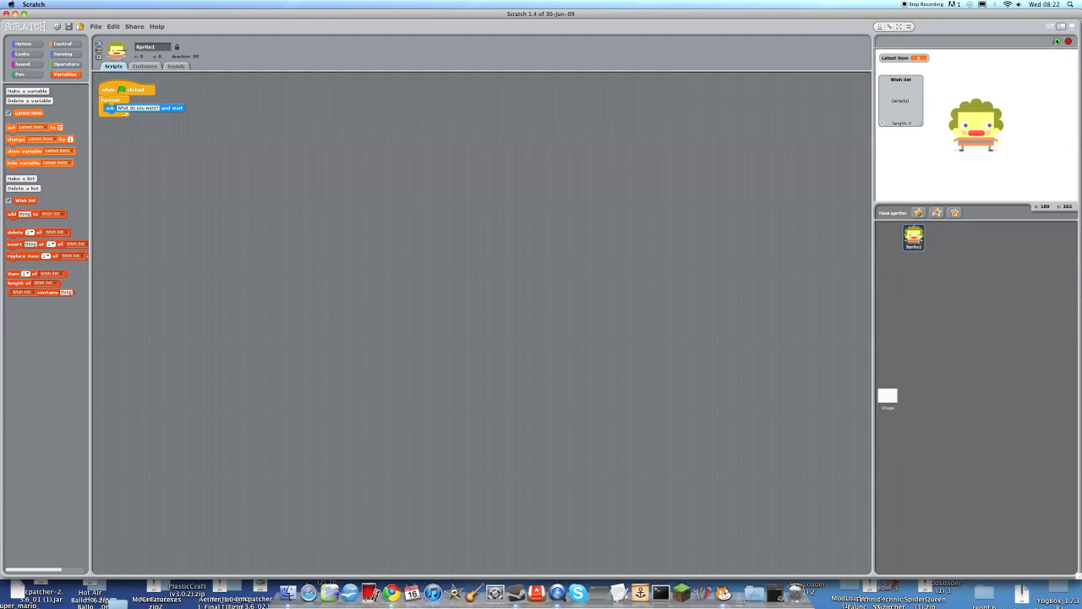
# - Bring up the Looks blocks for a say-for-2-seconds confirmation under the ask block
pyautogui.click(1056, 41)
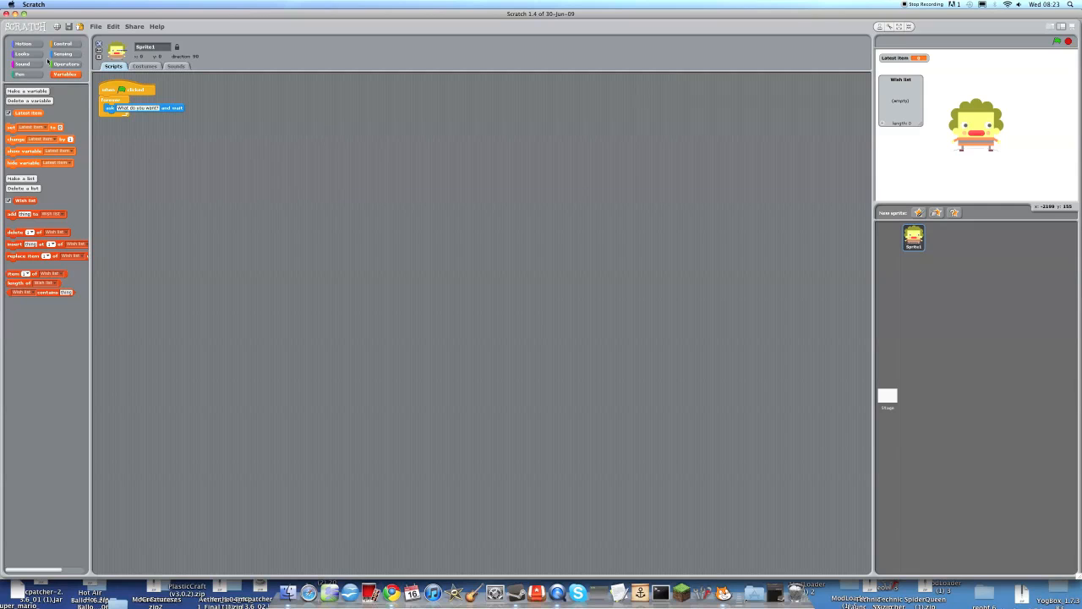
pyautogui.click(22, 53)
pyautogui.write("I'll add that to your wish list")
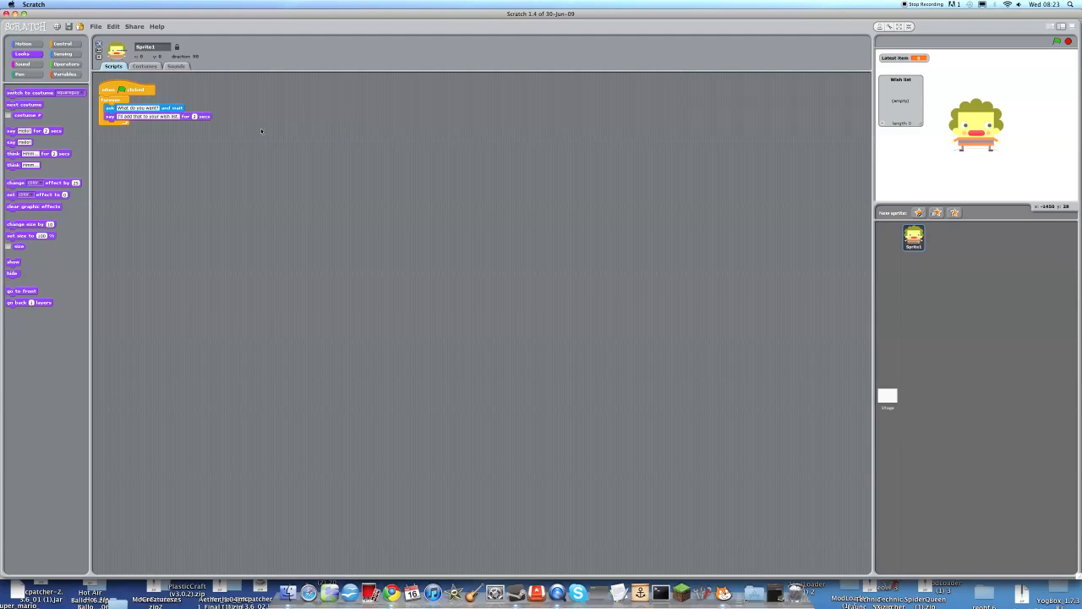
pyautogui.click(1067, 40)
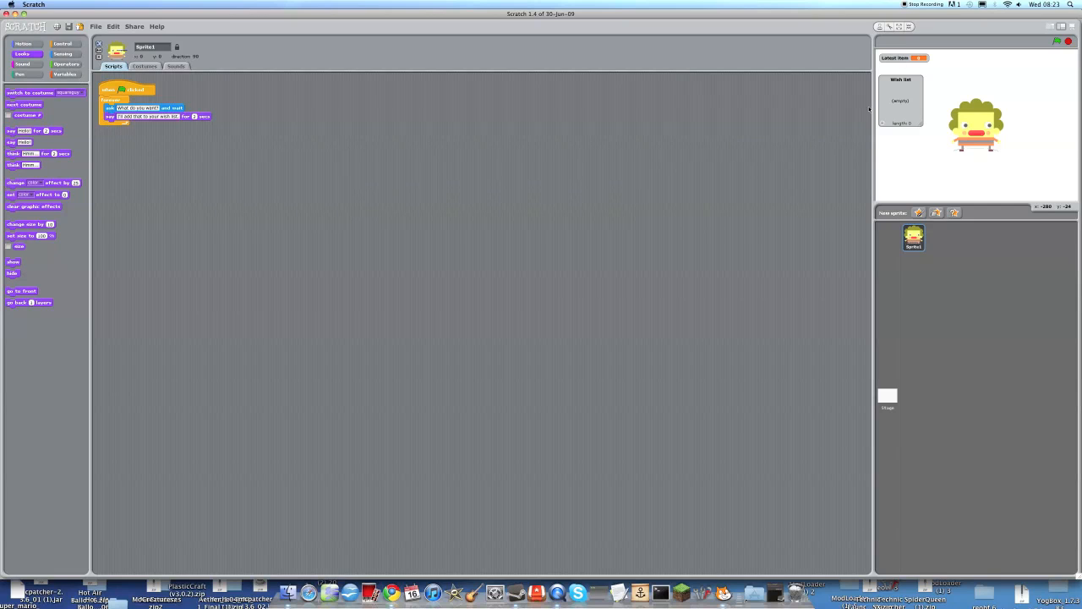
pyautogui.moveTo(800, 194)
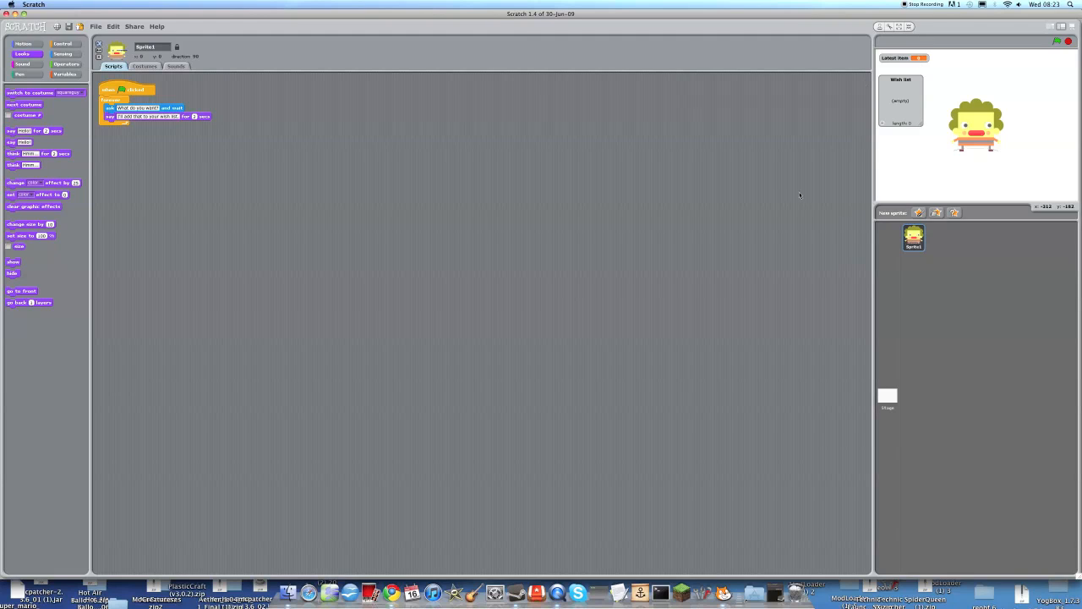
pyautogui.moveTo(362, 171)
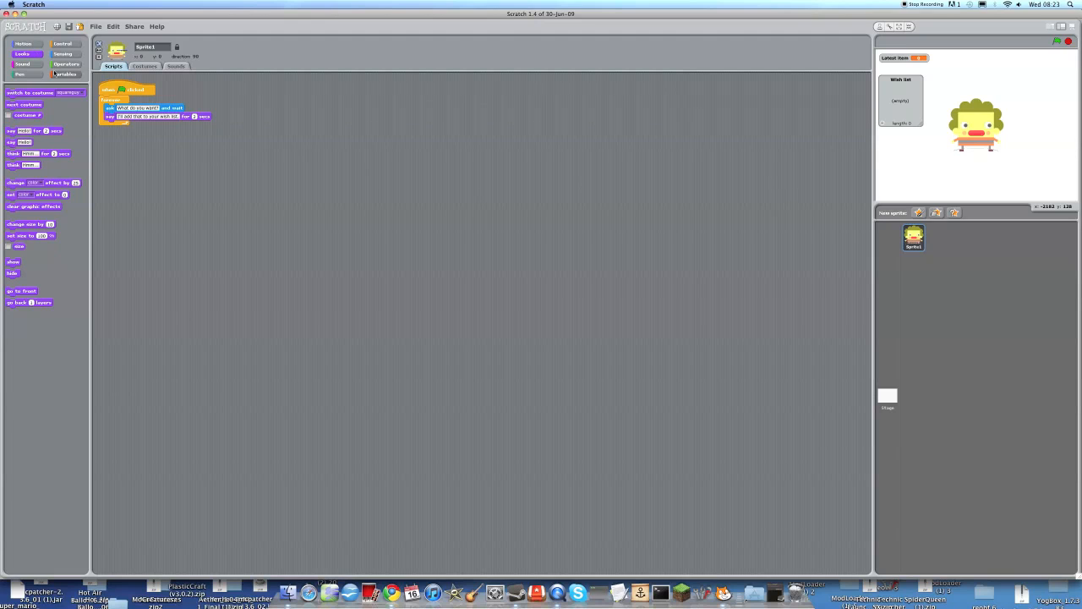
# - Place an 'add answer to Wish list' block in the loop below the say block
pyautogui.click(64, 74)
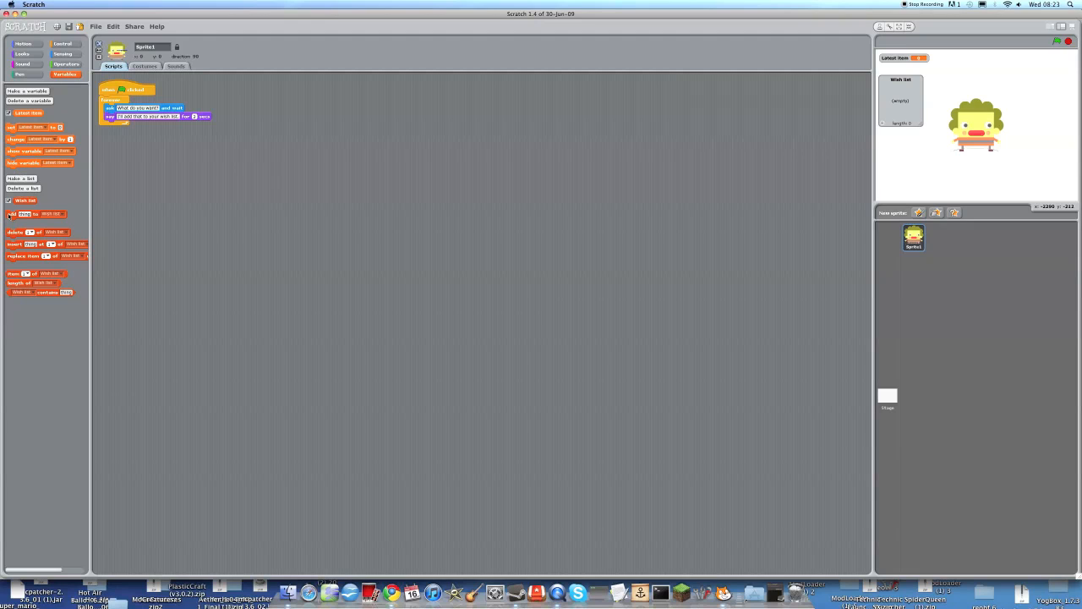
pyautogui.moveTo(36, 213); pyautogui.dragTo(182, 177)
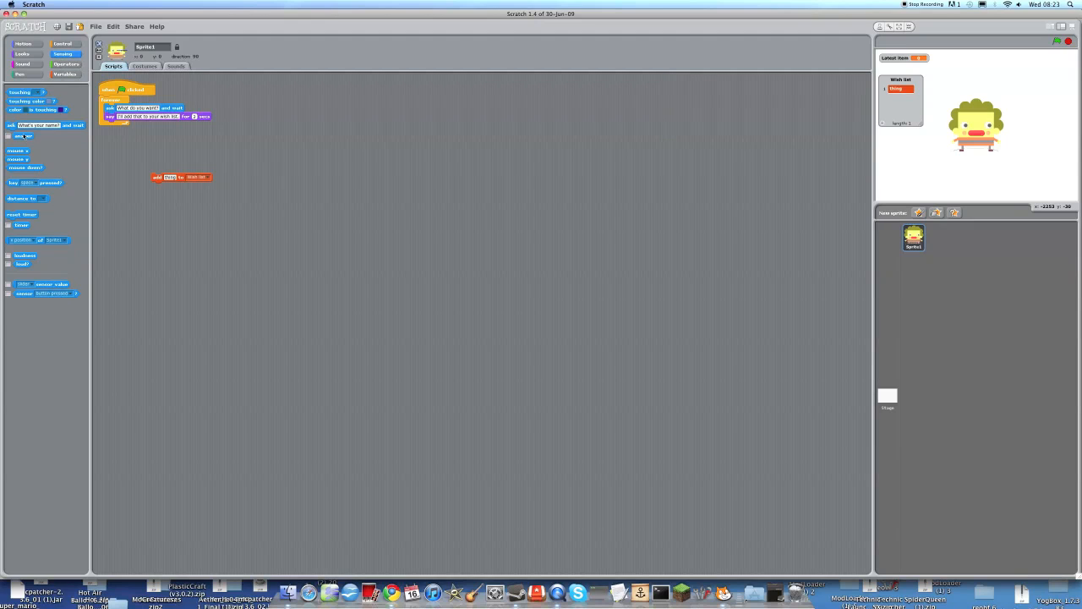
pyautogui.moveTo(22, 136); pyautogui.dragTo(233, 137)
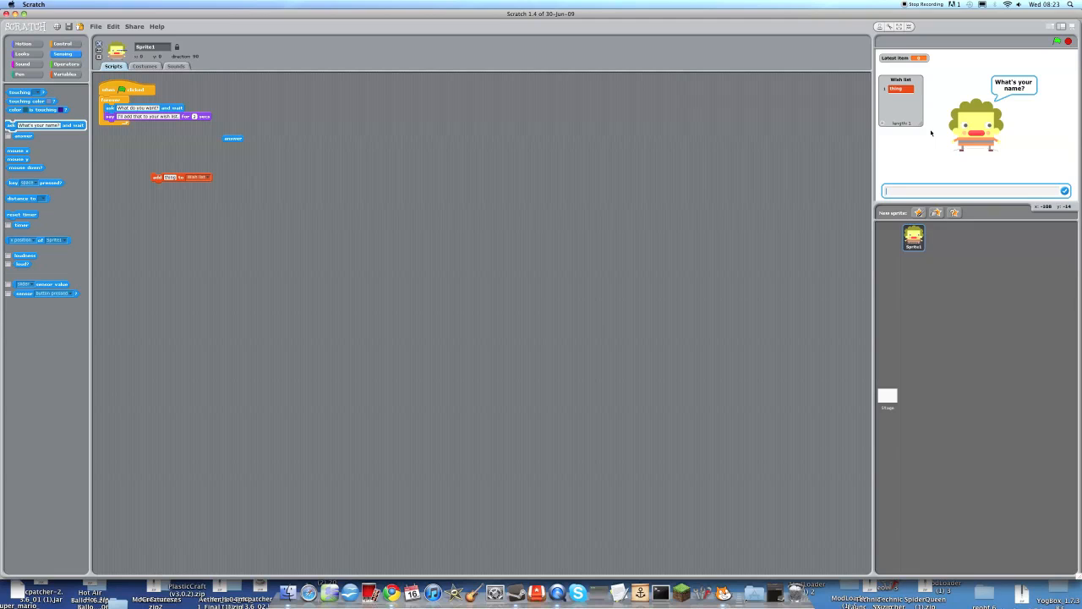
pyautogui.click(1063, 190)
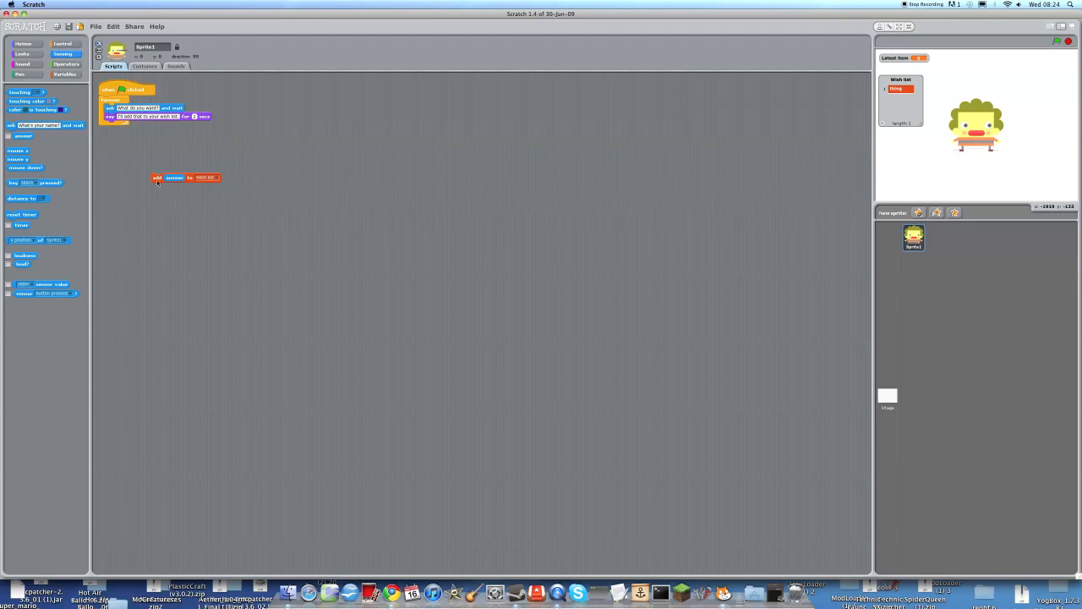
pyautogui.moveTo(186, 177); pyautogui.dragTo(163, 127)
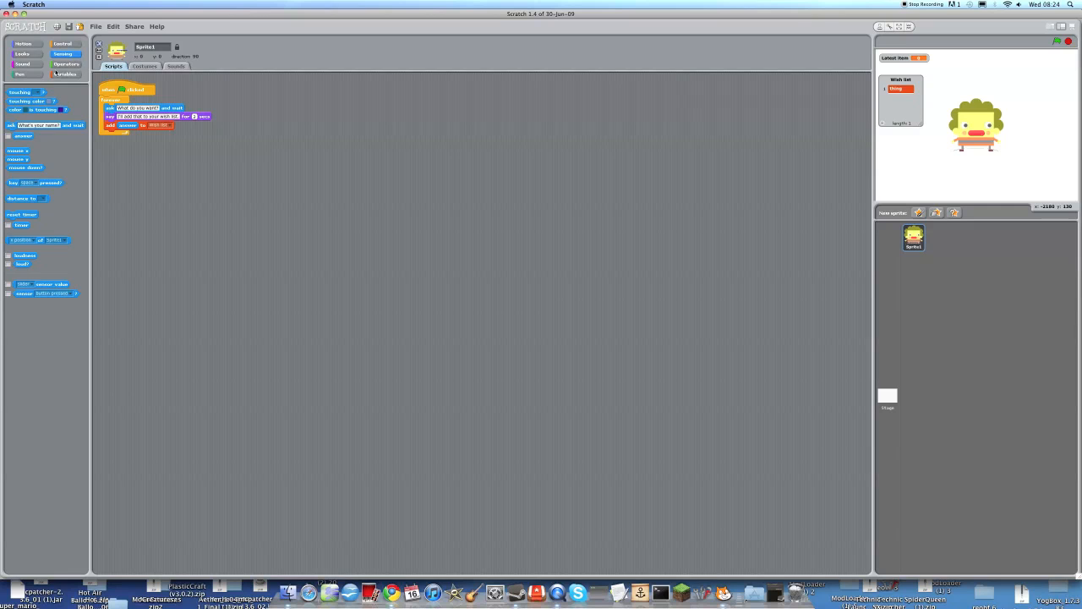
pyautogui.click(64, 74)
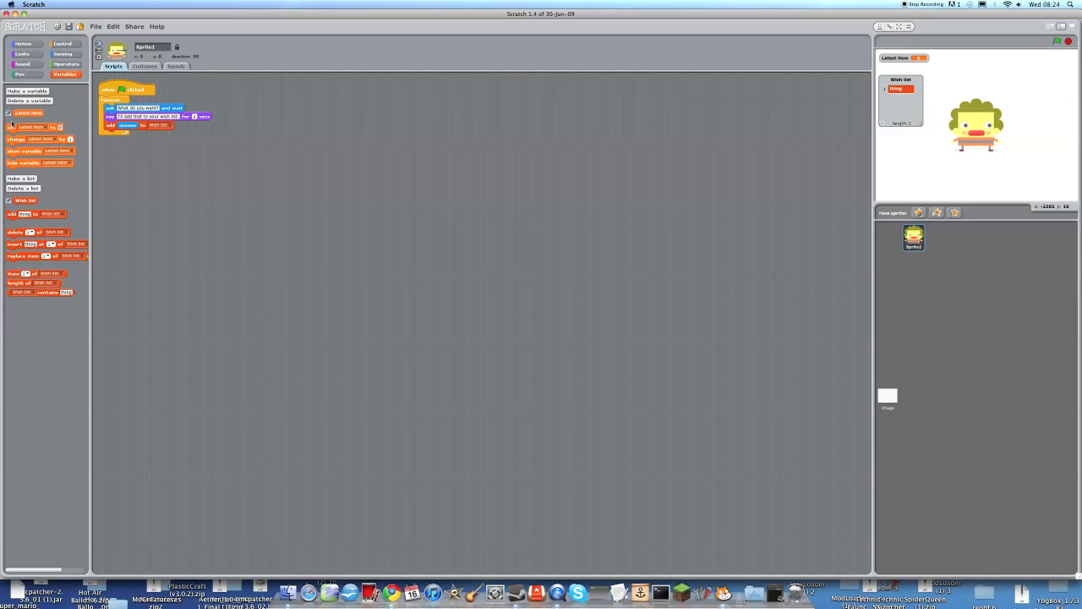
# - Run the project full screen, answer 'shoes', and confirm it joins Wish list and Latest item
pyautogui.click(62, 53)
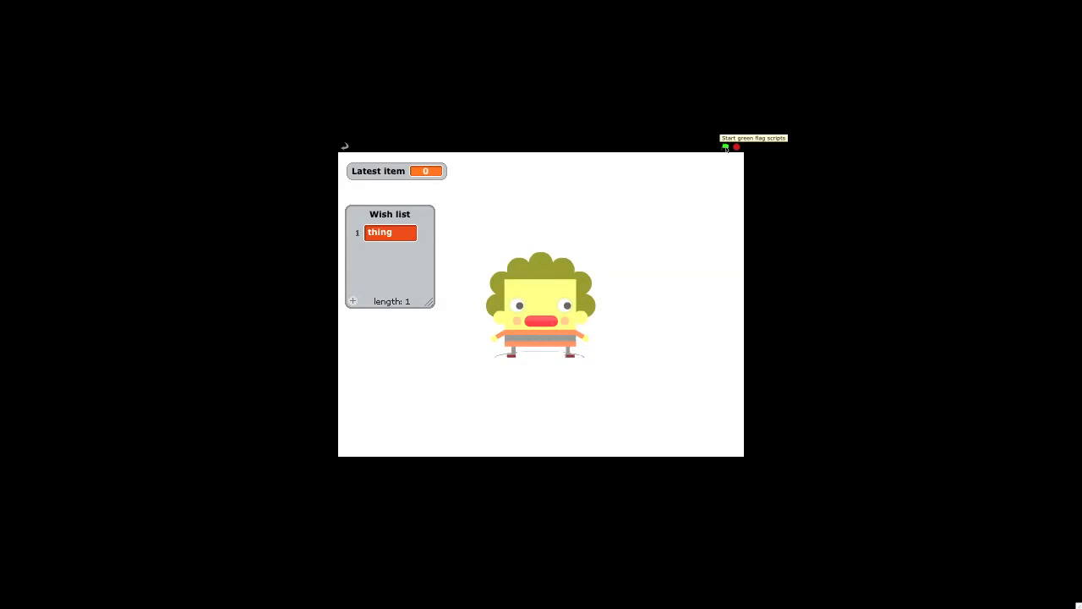
pyautogui.click(725, 147)
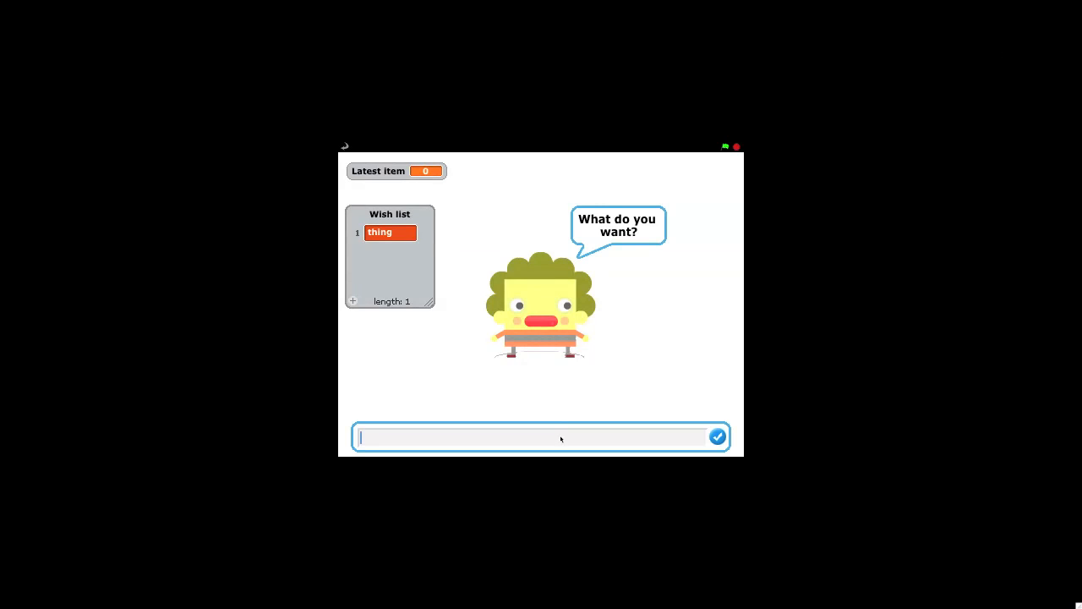
pyautogui.write('shoes')
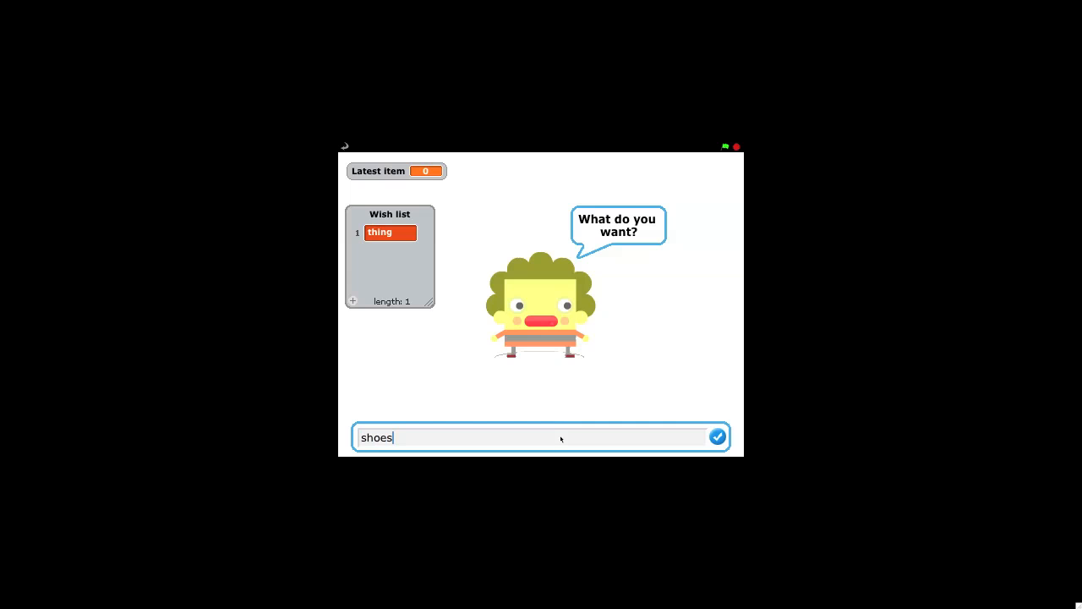
pyautogui.click(717, 436)
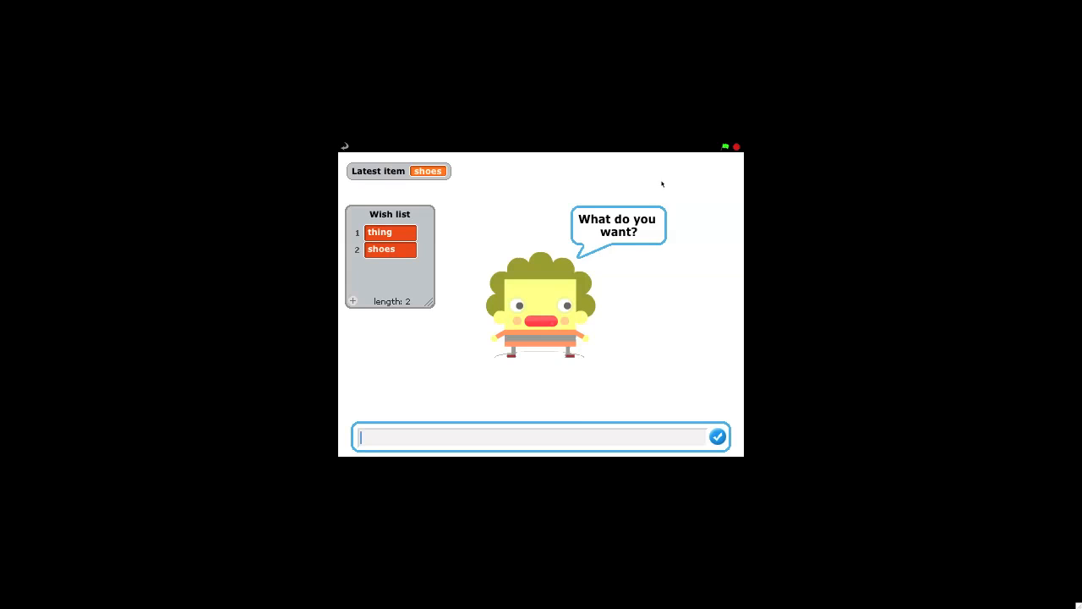
pyautogui.moveTo(726, 146)
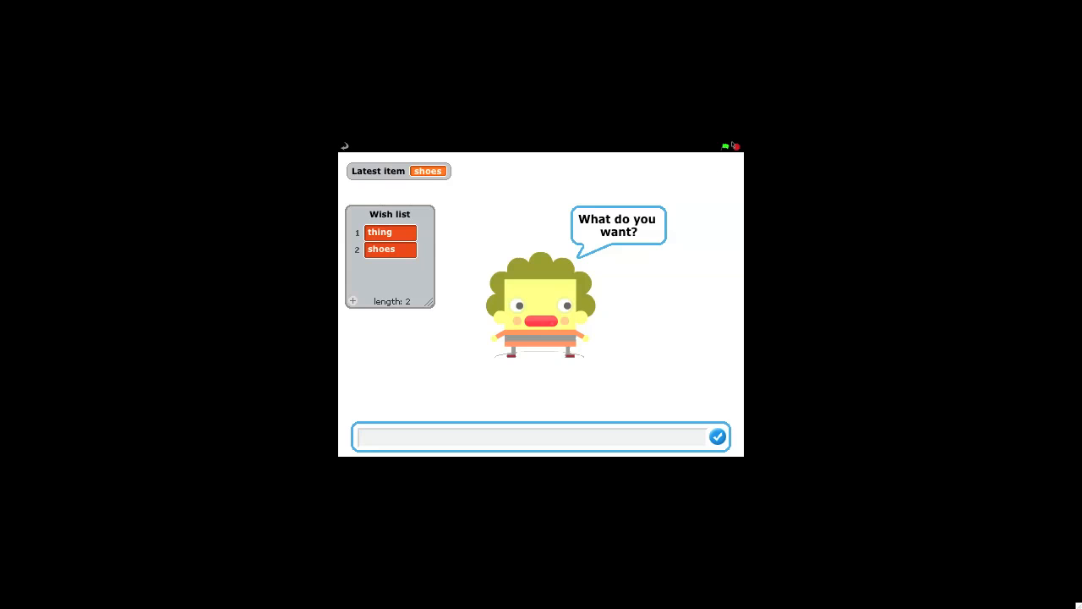
pyautogui.click(733, 145)
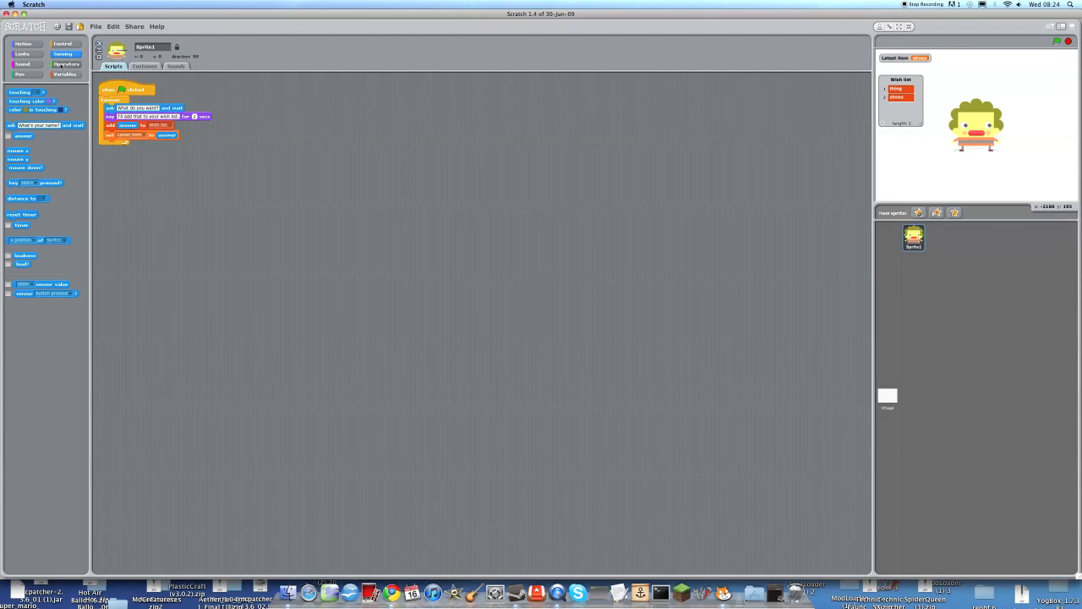
# - Add a 'delete all of Wish list' block under the green flag hat, above forever
pyautogui.click(65, 74)
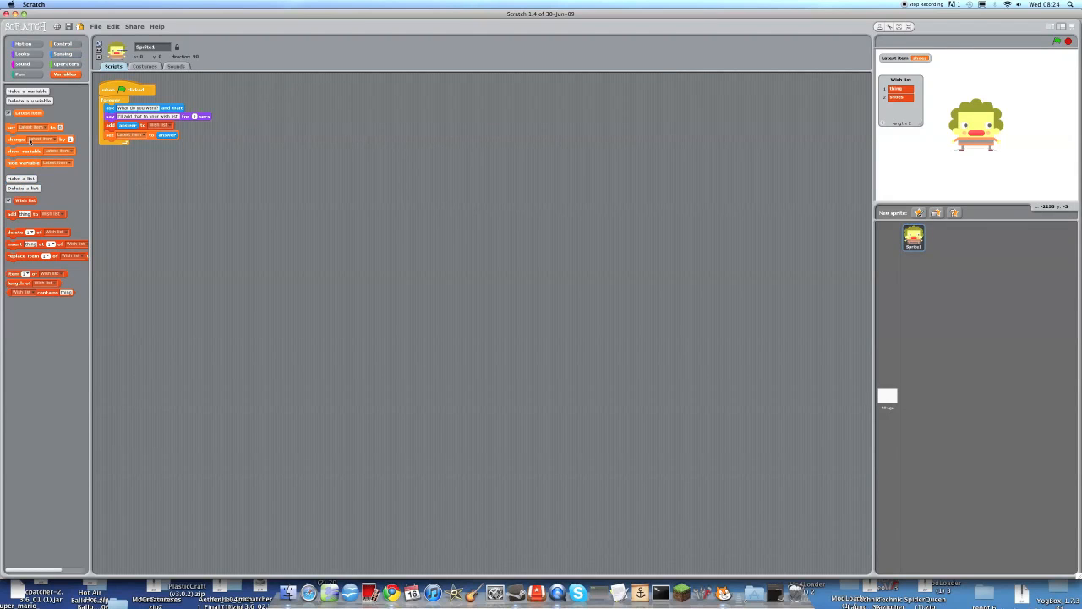
pyautogui.moveTo(940, 108)
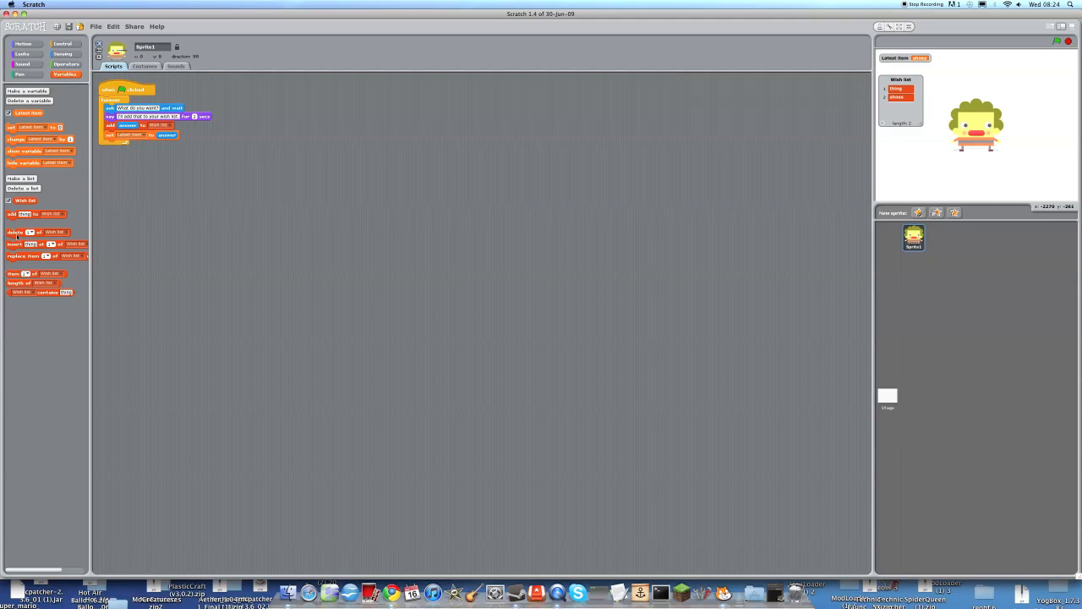
pyautogui.moveTo(38, 231); pyautogui.dragTo(211, 190)
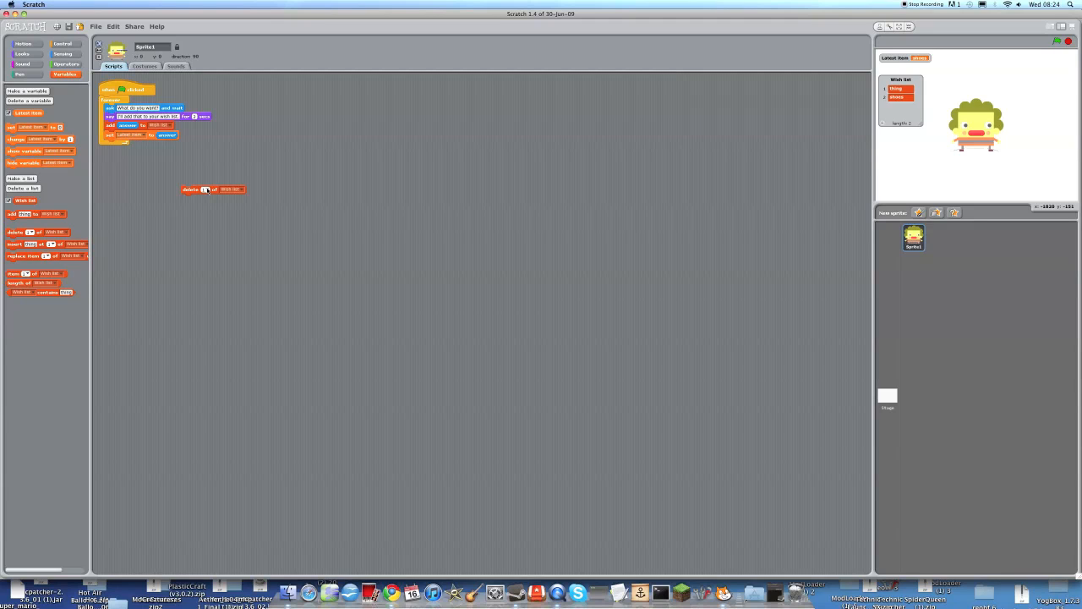
pyautogui.click(202, 188)
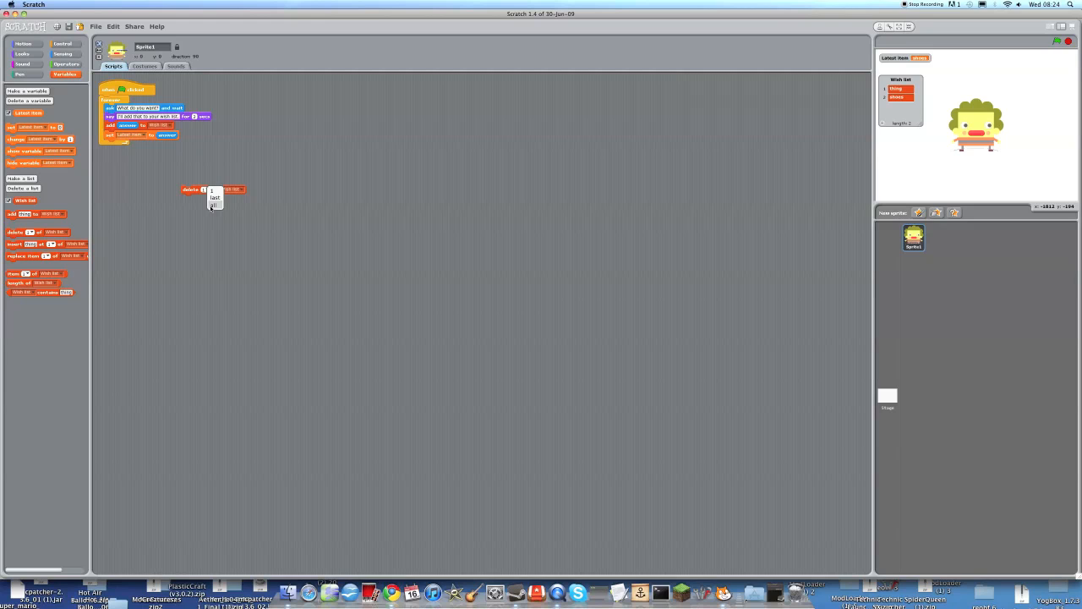
pyautogui.moveTo(190, 189); pyautogui.dragTo(148, 90)
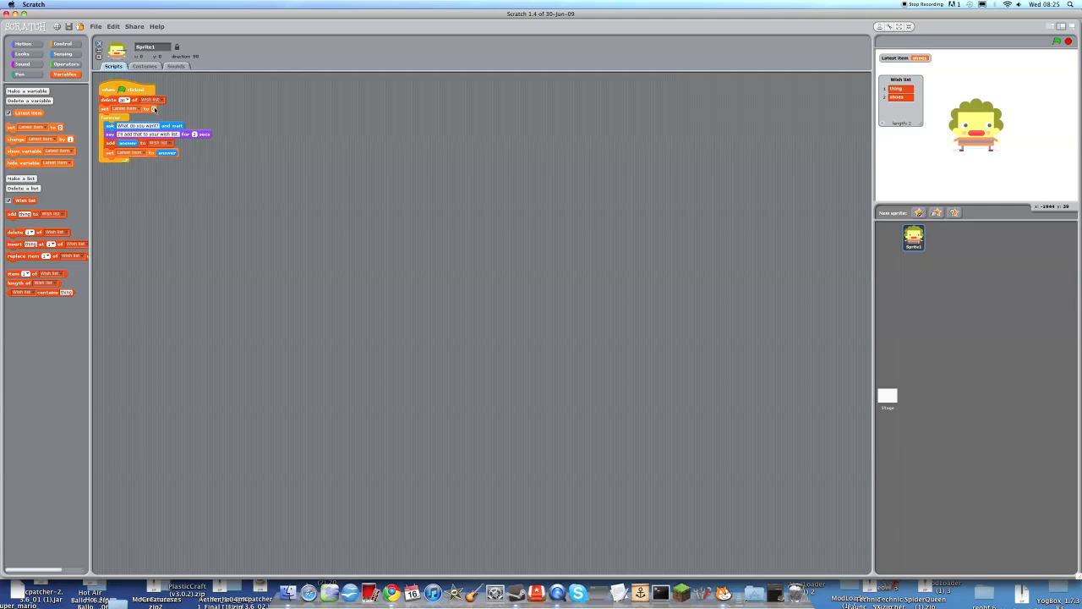
pyautogui.moveTo(209, 116)
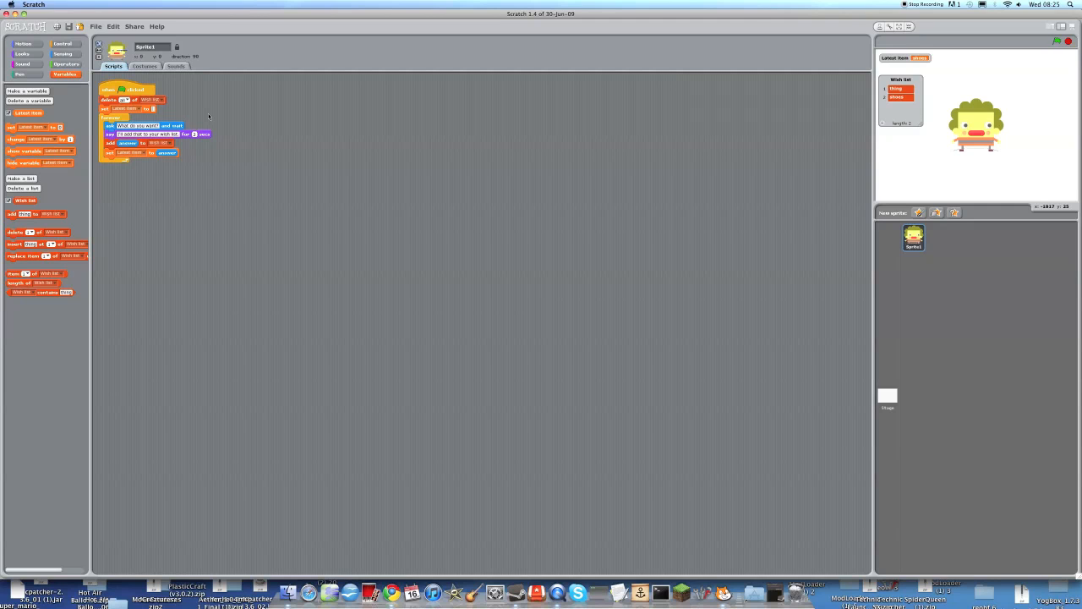
pyautogui.moveTo(1053, 53)
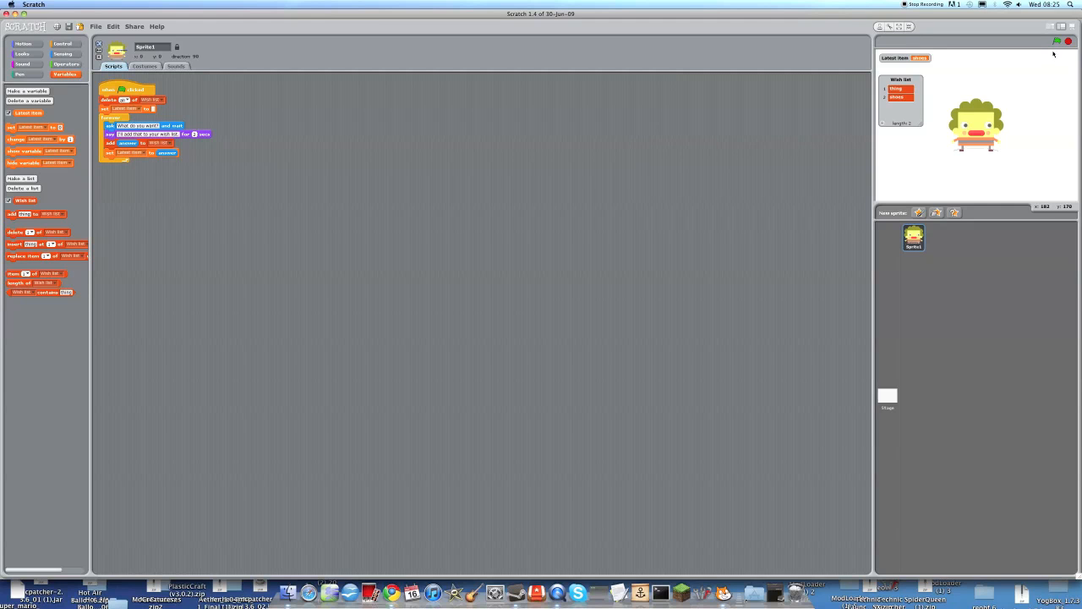
# - Run full screen, answer 'shoes', then restart to verify Wish list and Latest item clear
pyautogui.click(1055, 41)
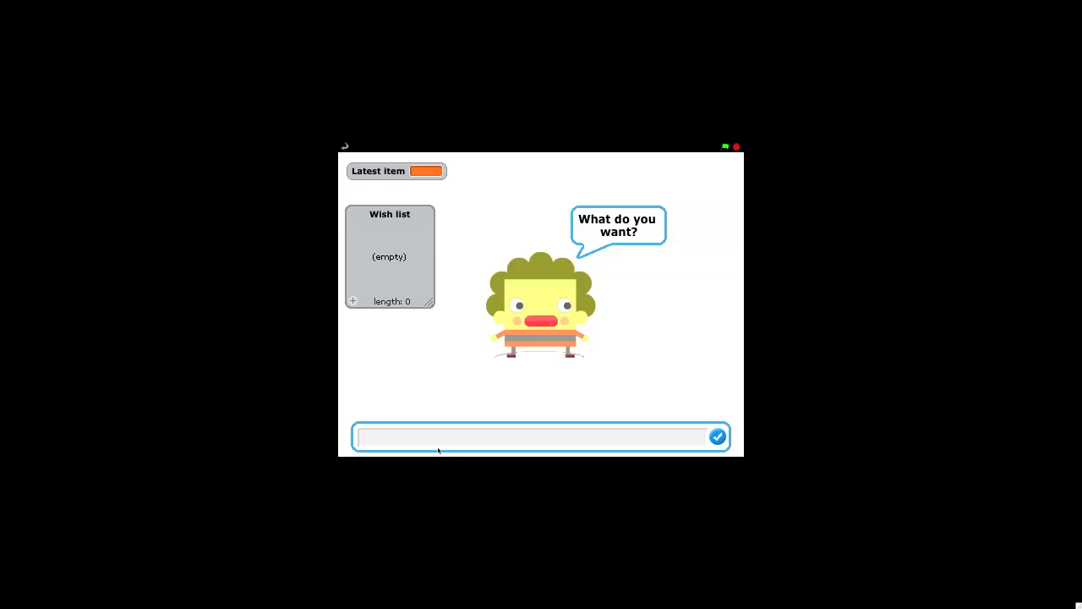
pyautogui.write('sho')
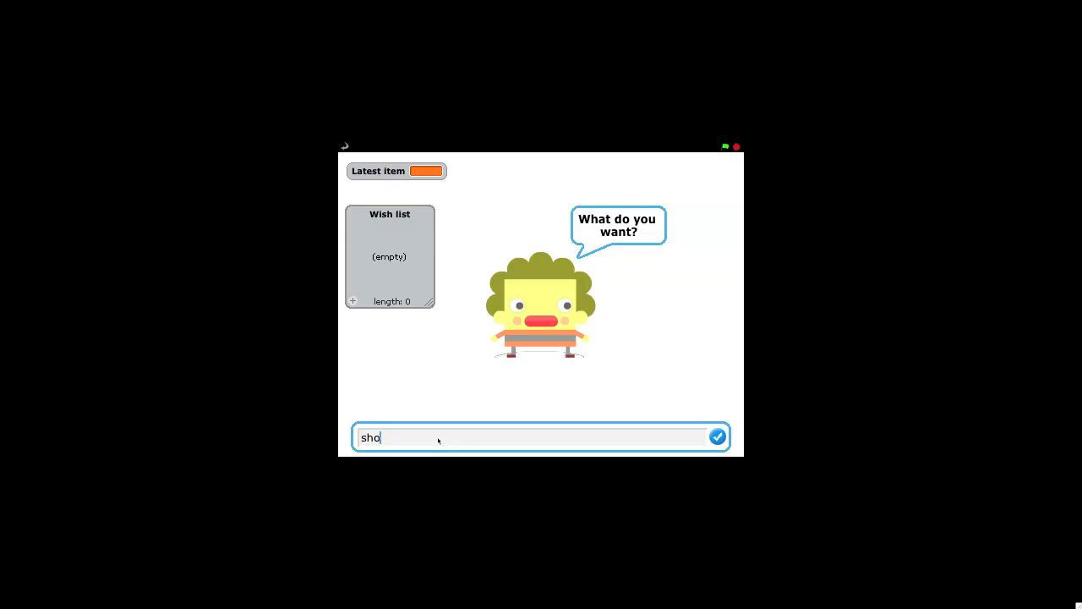
pyautogui.click(717, 437)
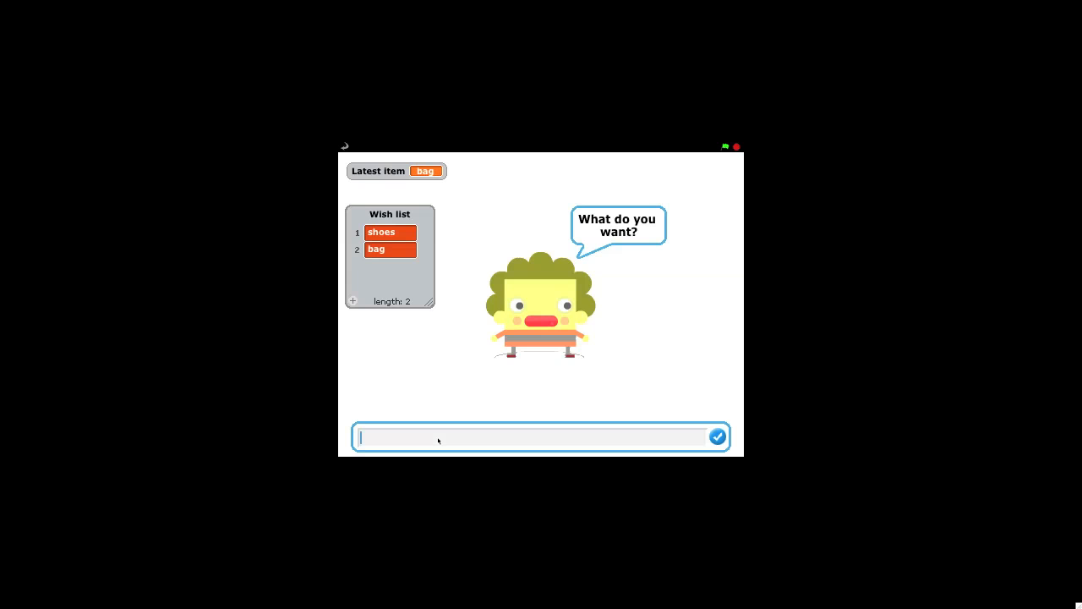
pyautogui.moveTo(726, 147)
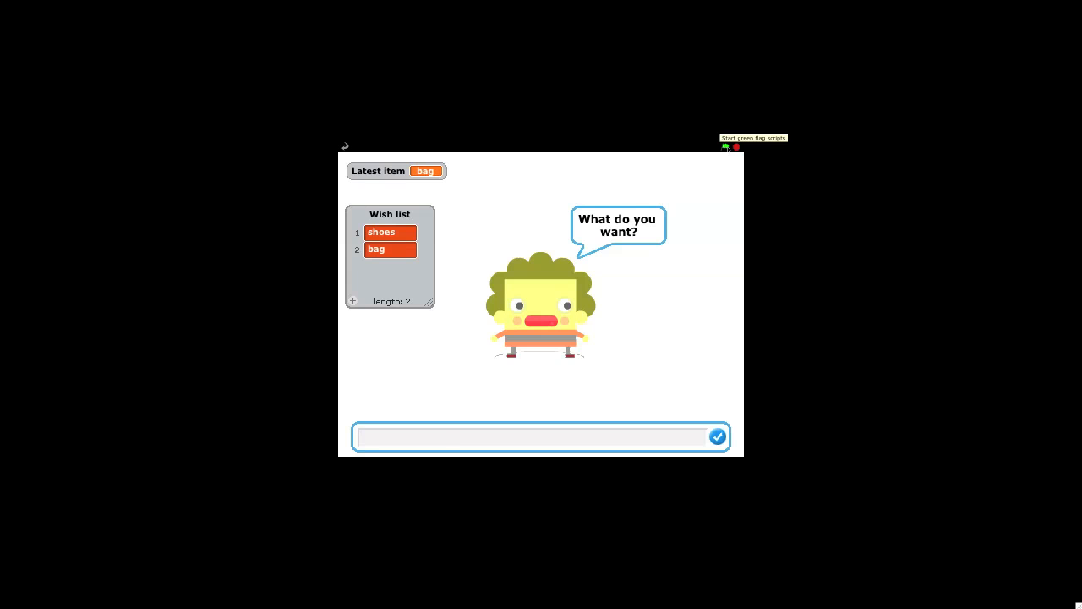
pyautogui.click(725, 147)
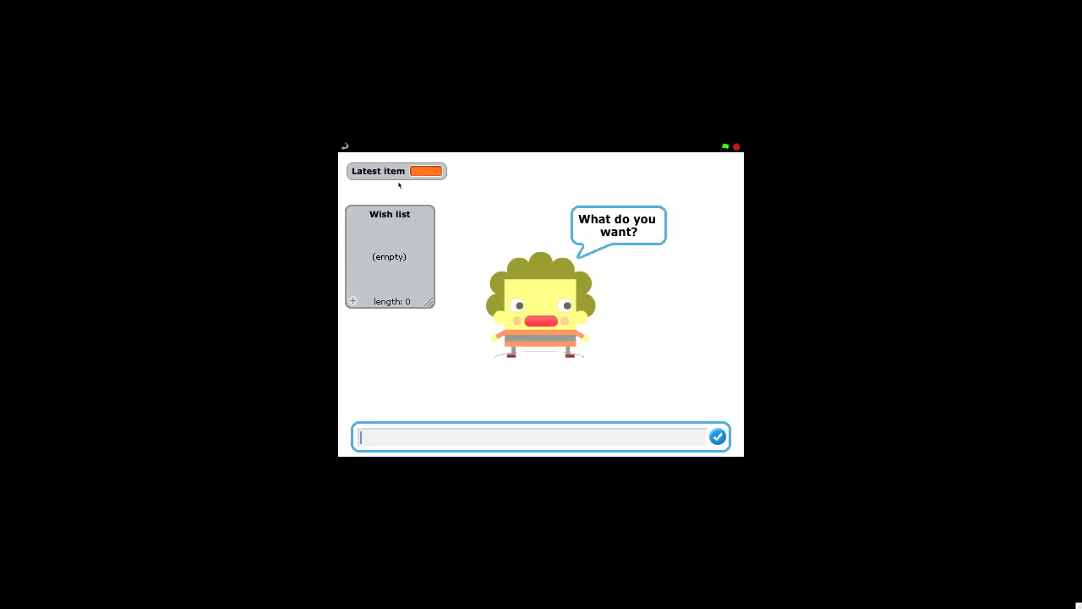
pyautogui.click(735, 146)
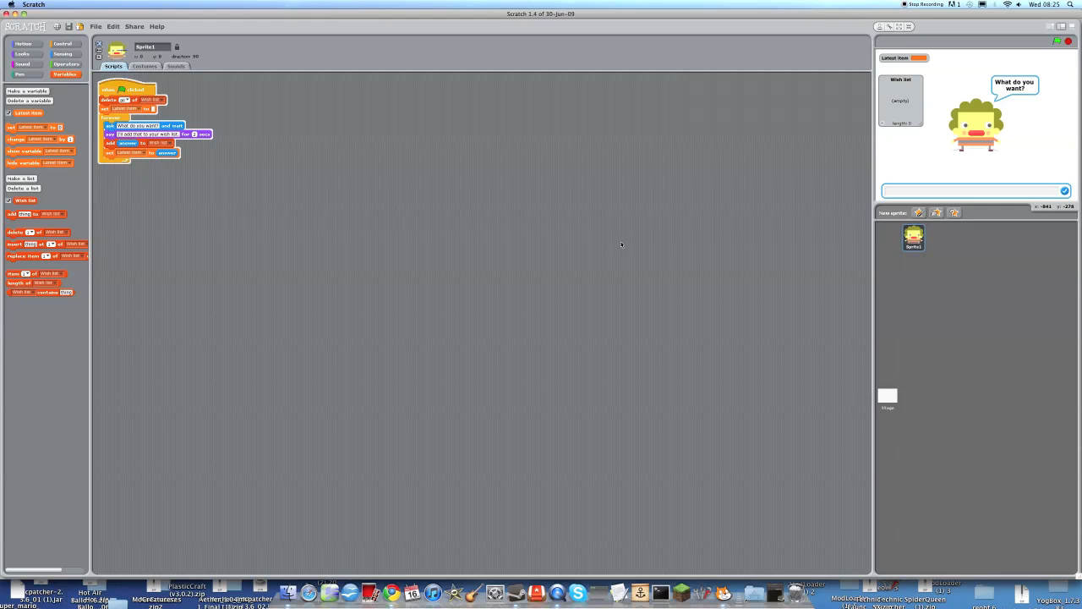
pyautogui.moveTo(691, 242)
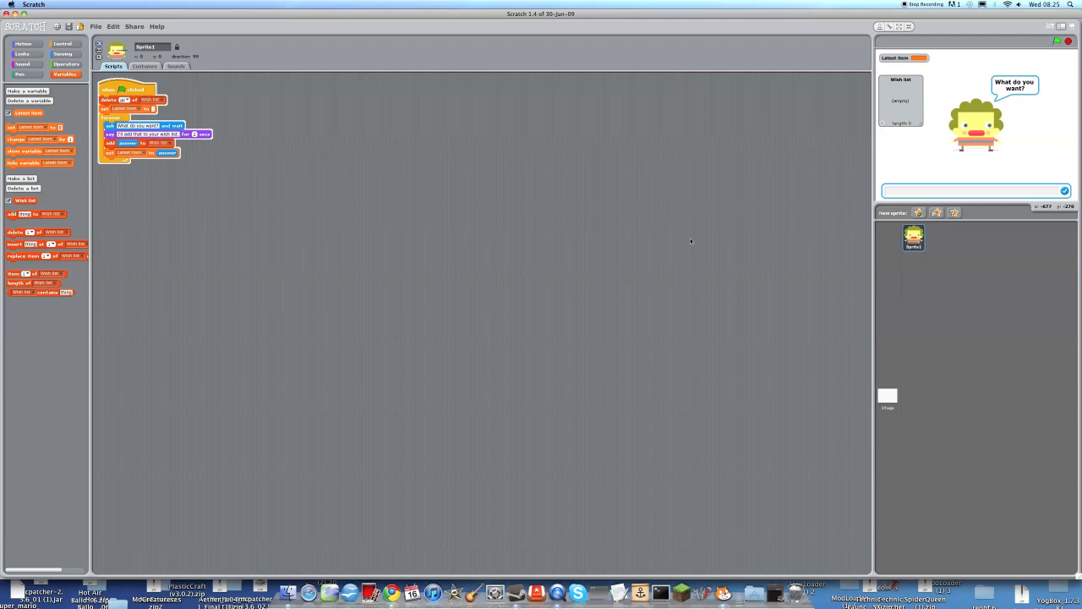